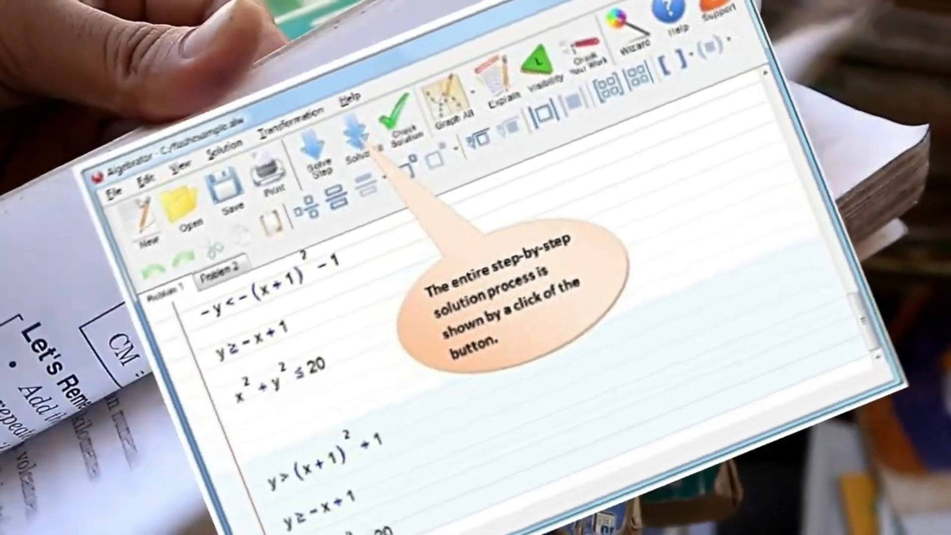
- Bring up the new unnamed workspace with a blank Problem 1 worksheet
click(230, 23)
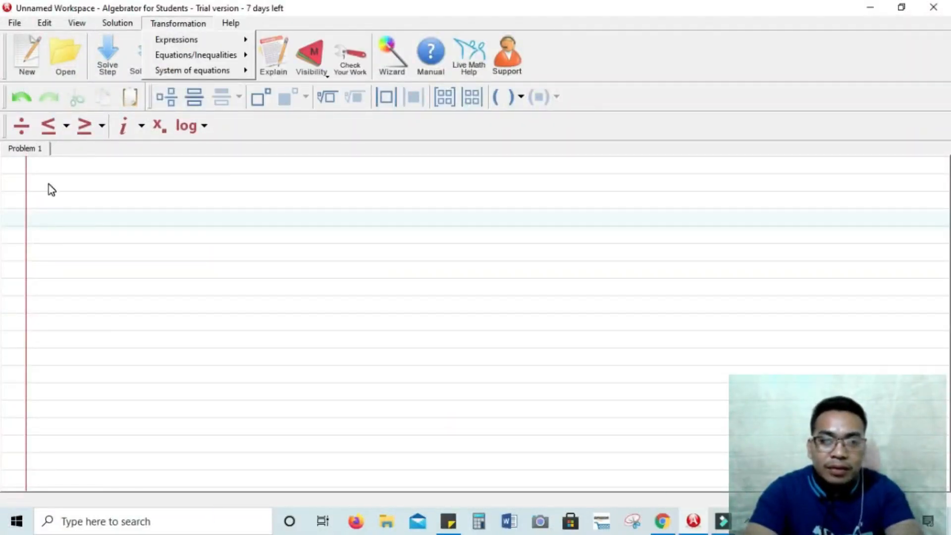
- Enter √64 + √81 on the first line using the root template for each radical
click(230, 23)
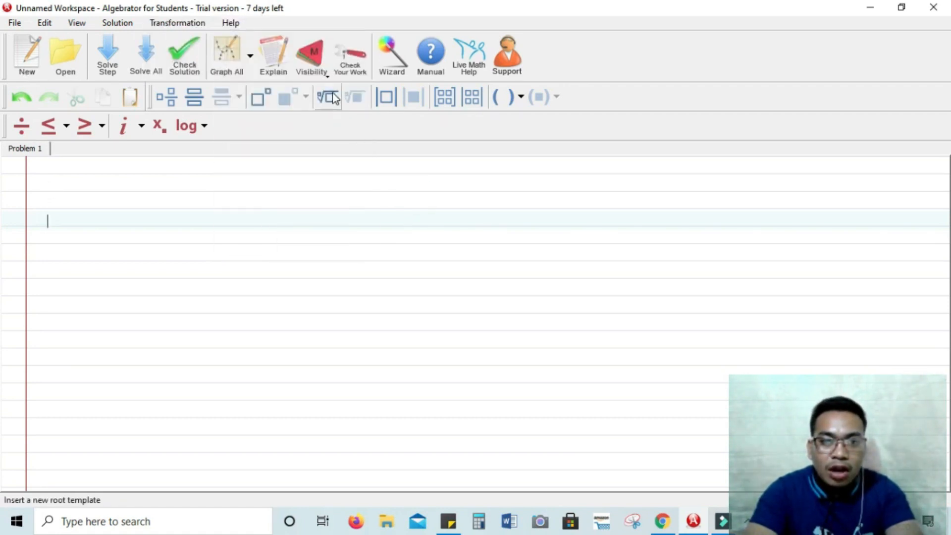
click(328, 96)
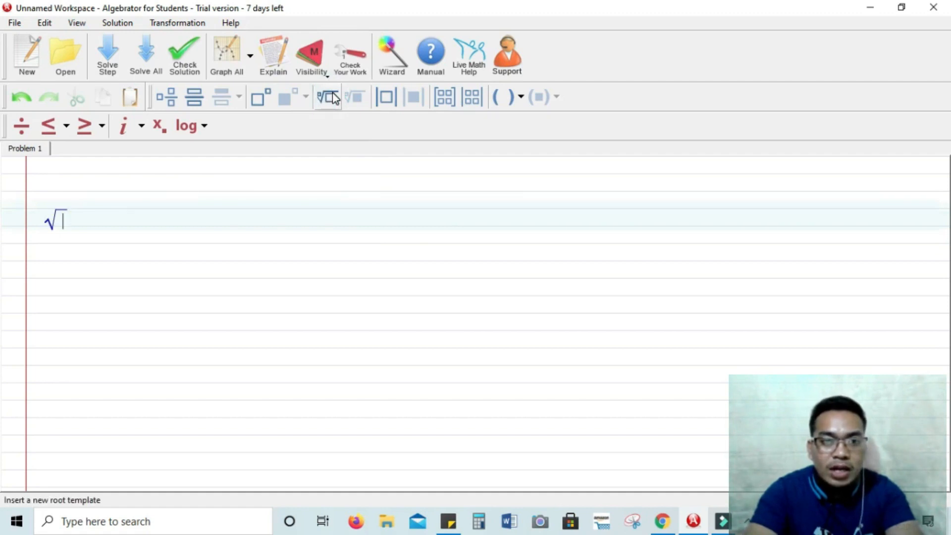
text(64)
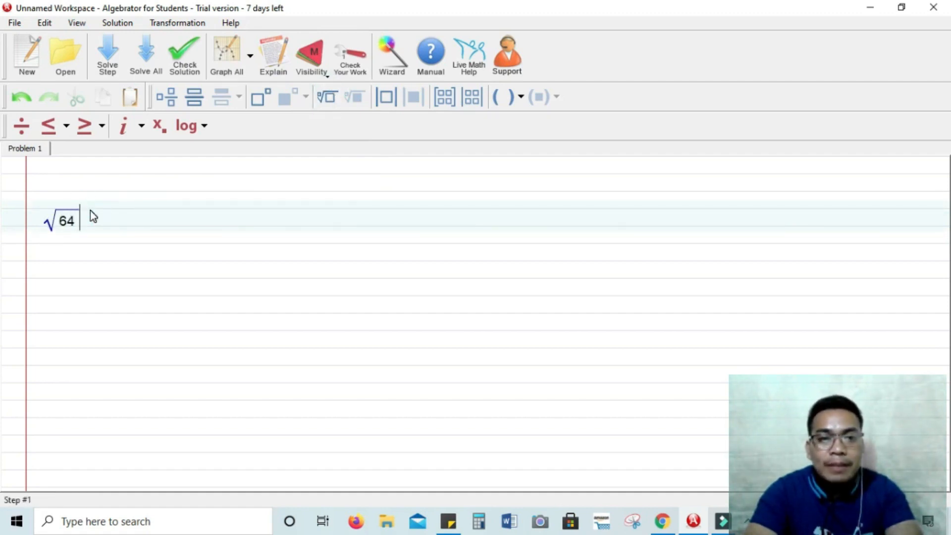
text(+)
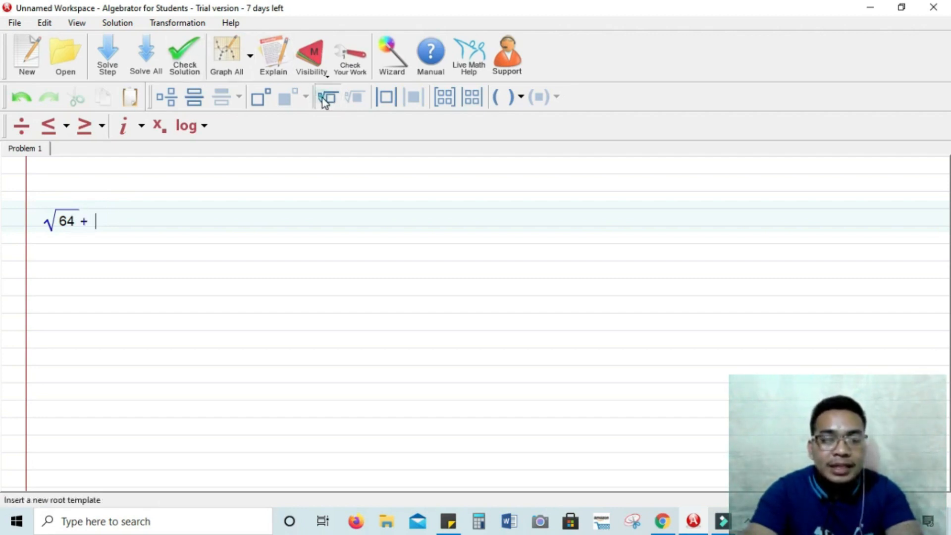
click(328, 97)
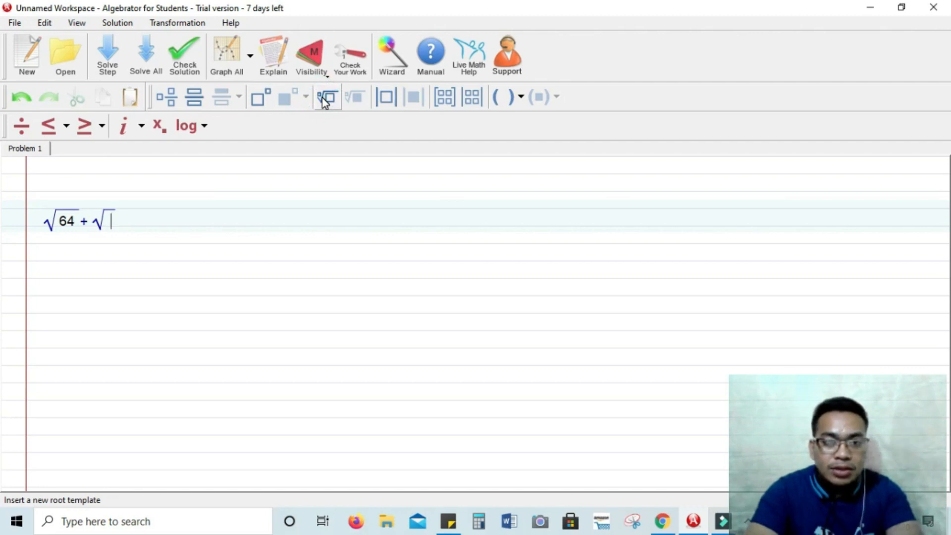
text(81)
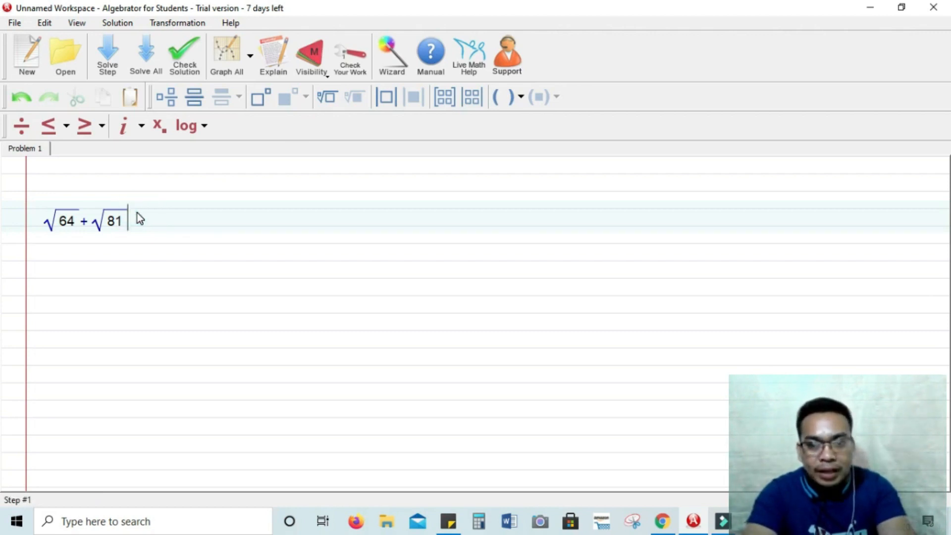
- Continue the expression with − 4 + √256 + 5
text(-)
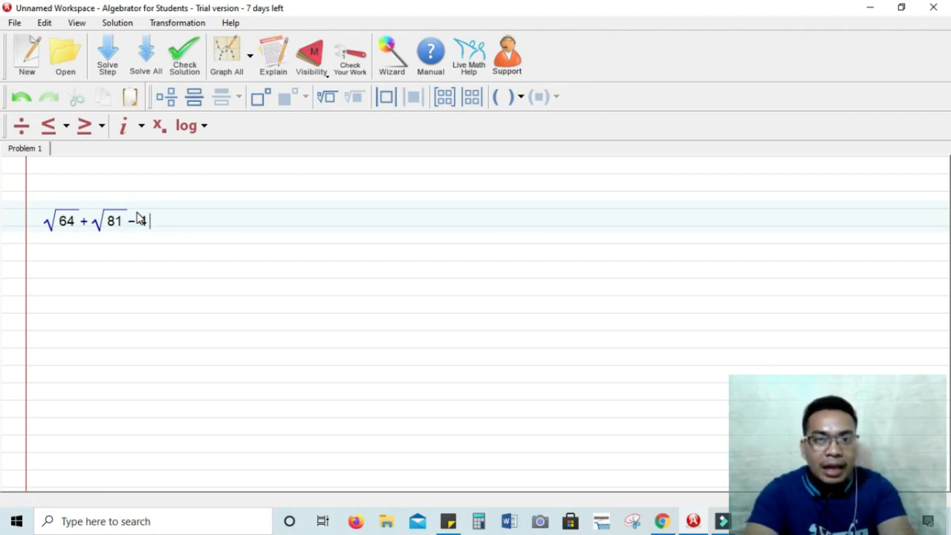
text(4)
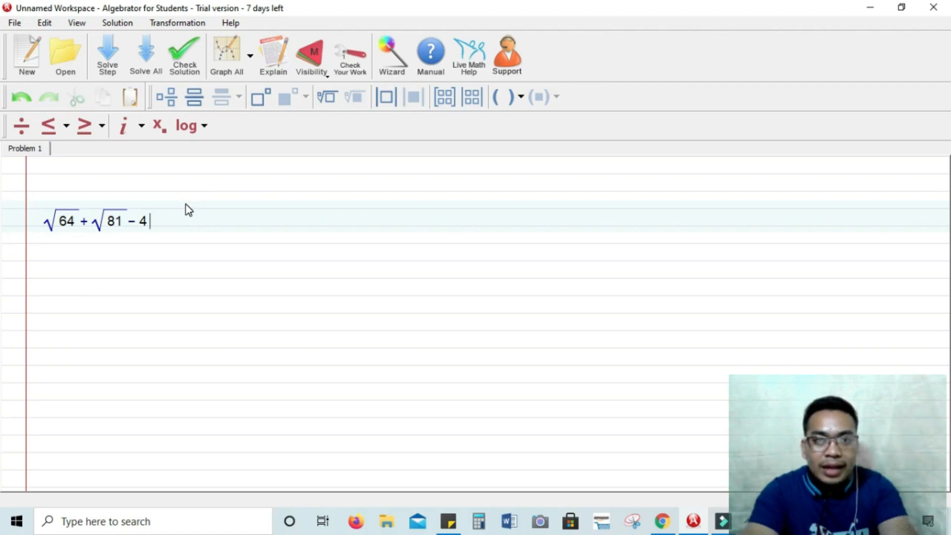
text(+)
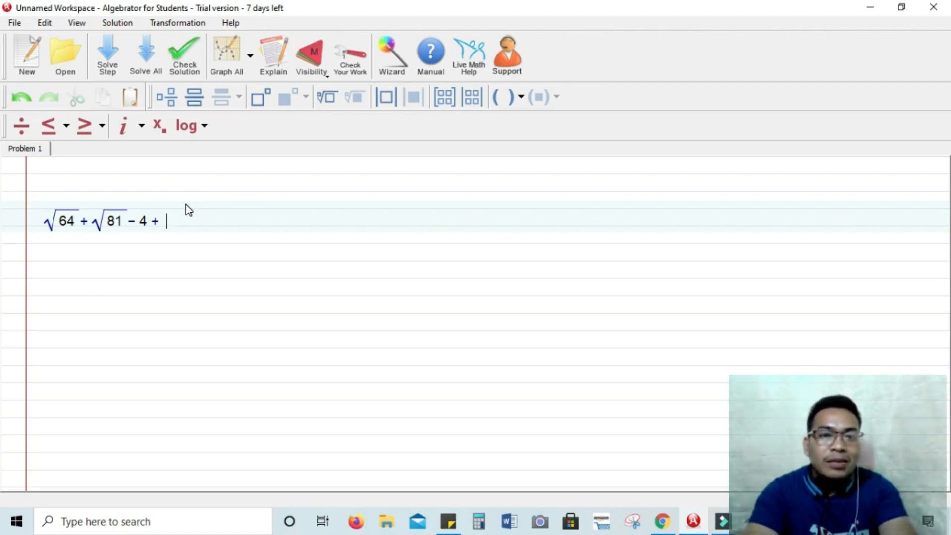
click(329, 96)
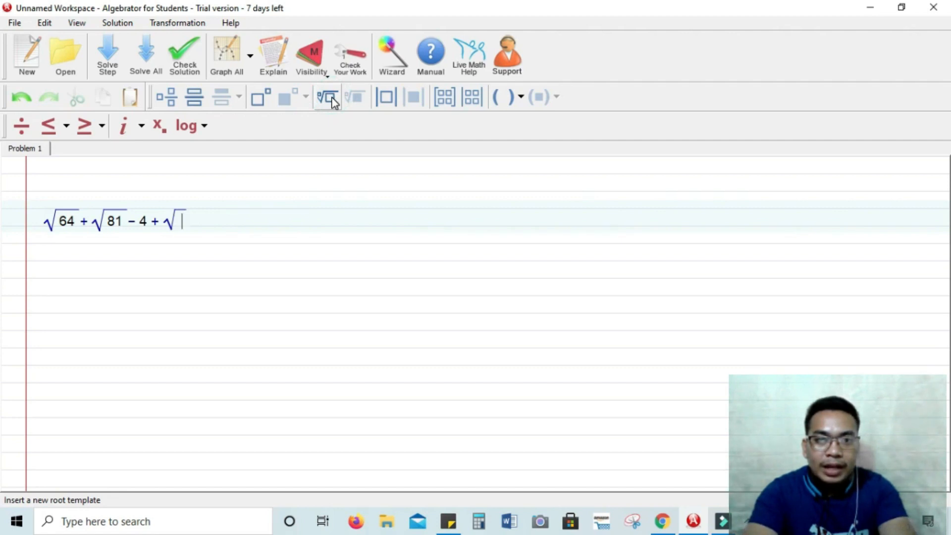
text(256)
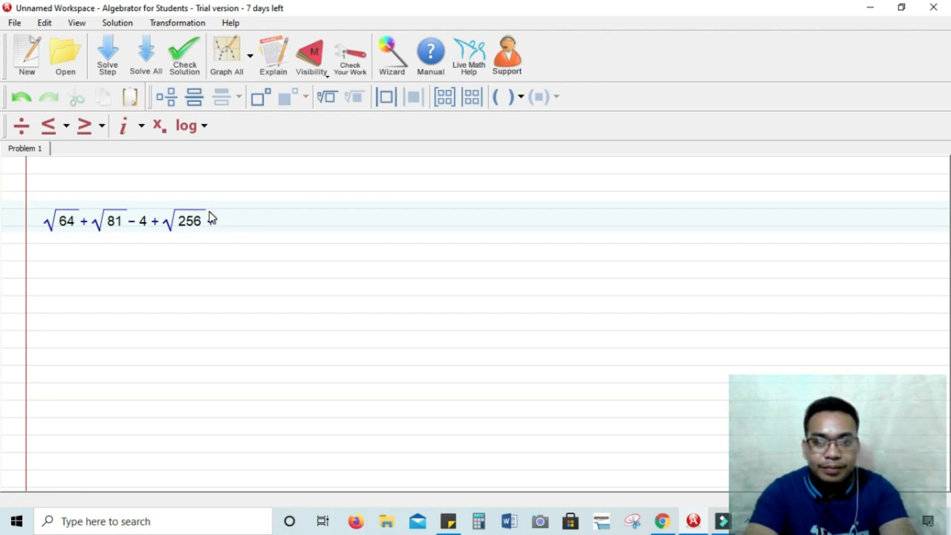
text(5)
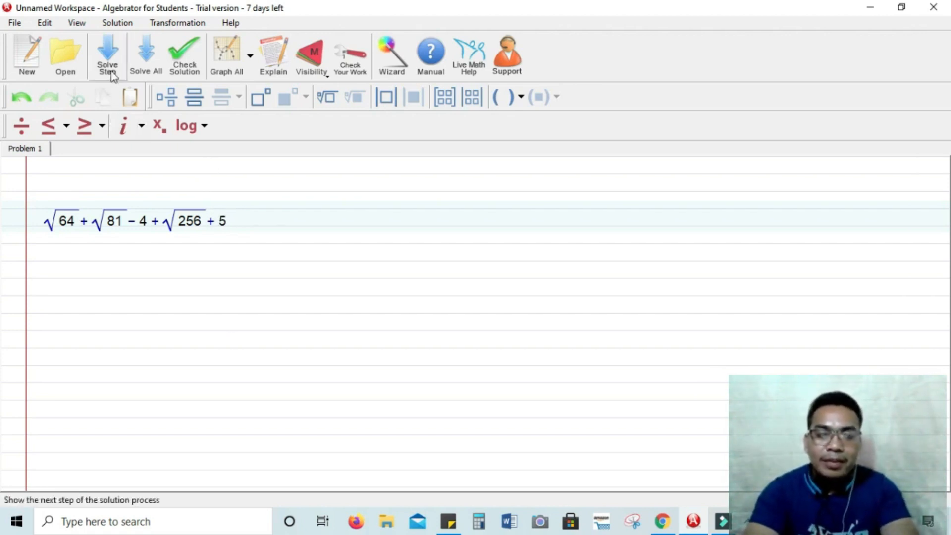
- Solve the first step and read the explanation for rewriting √64, √81 and √256 as prime powers
click(107, 54)
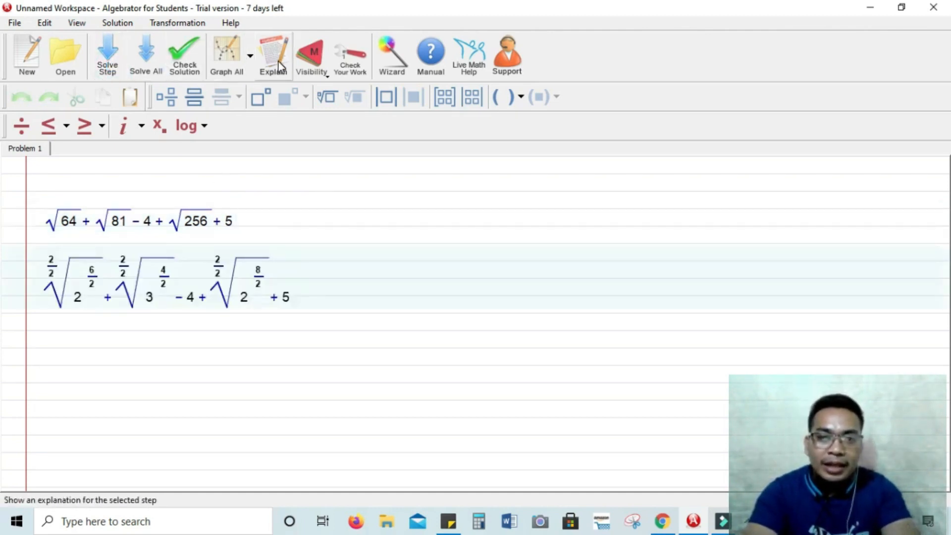
click(272, 55)
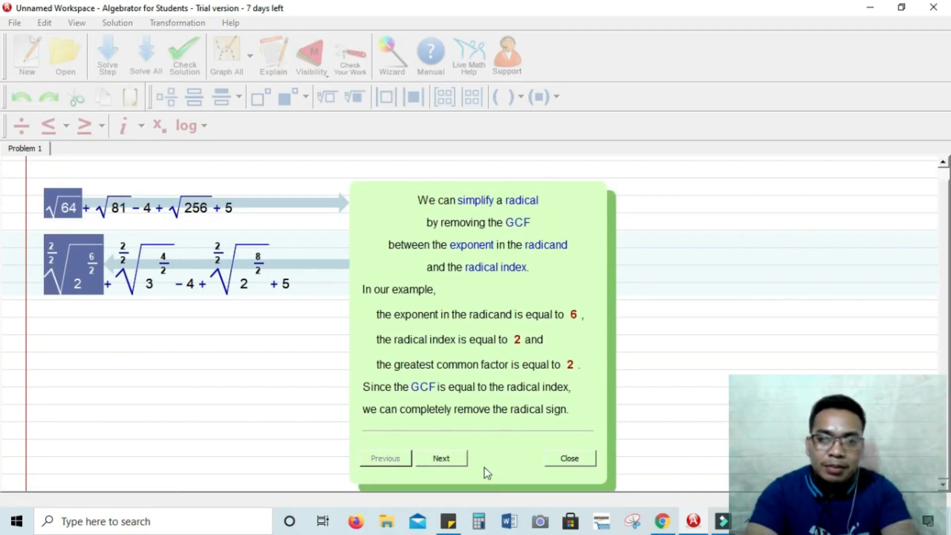
click(440, 457)
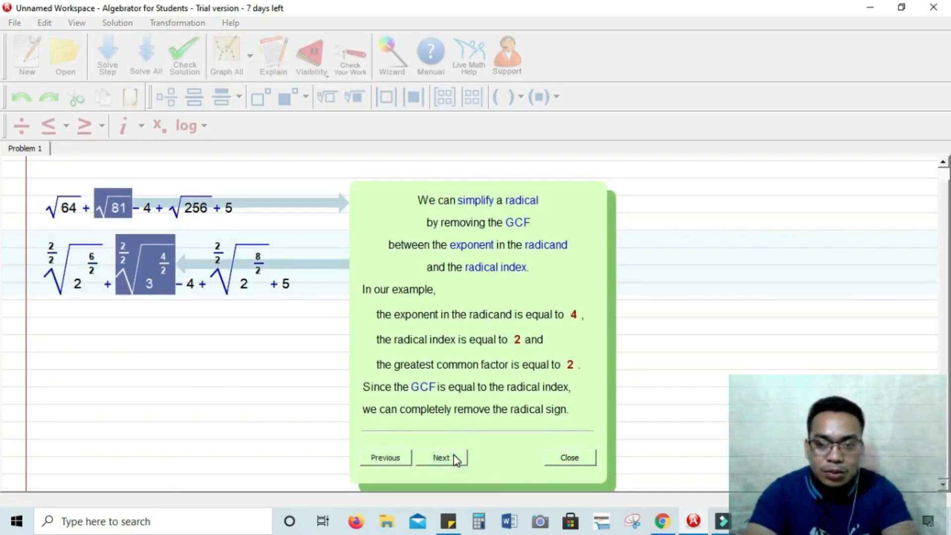
click(441, 458)
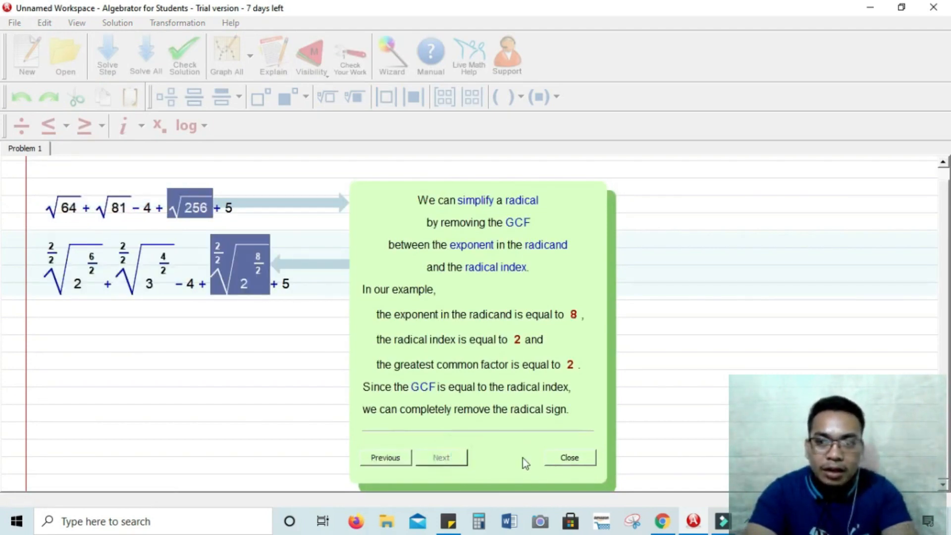
click(569, 458)
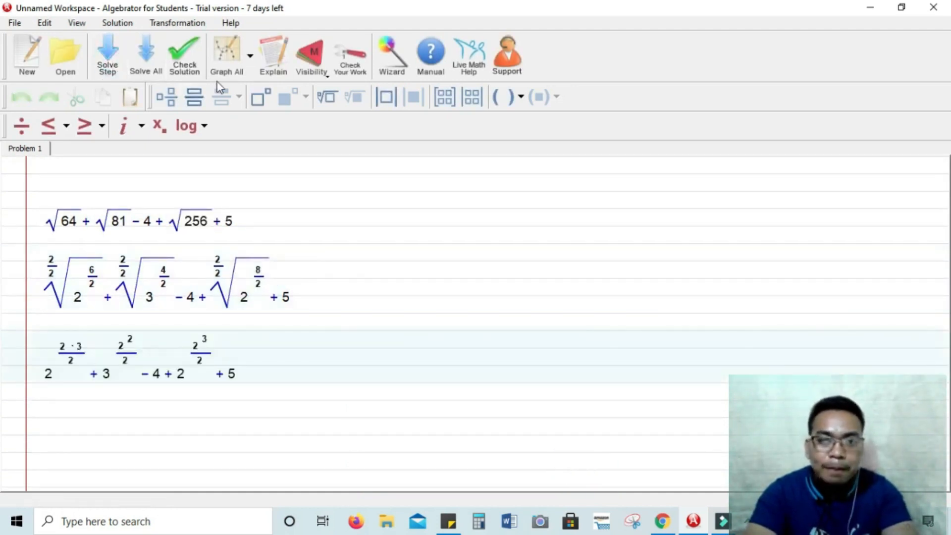
- Read the second step's explanation of factoring 4 and the exponent reductions, then close it
click(274, 54)
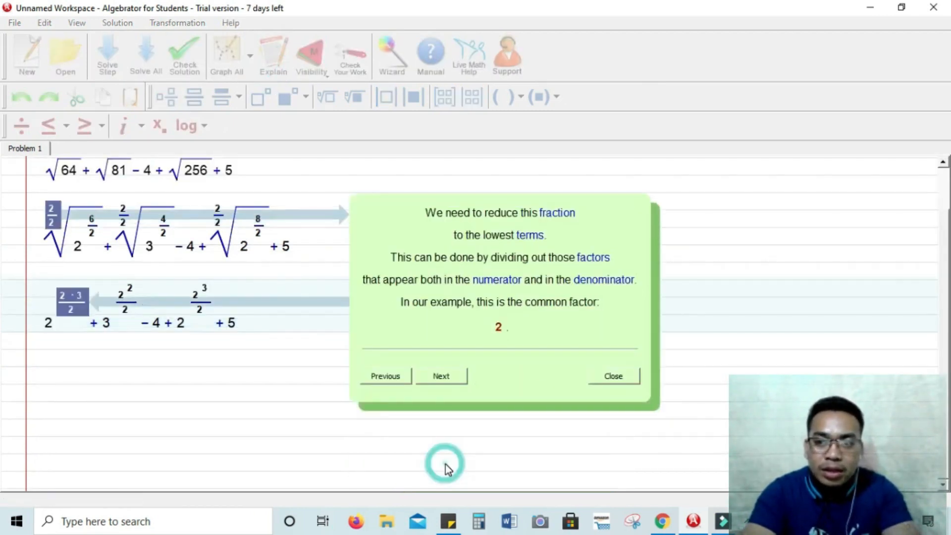
click(439, 376)
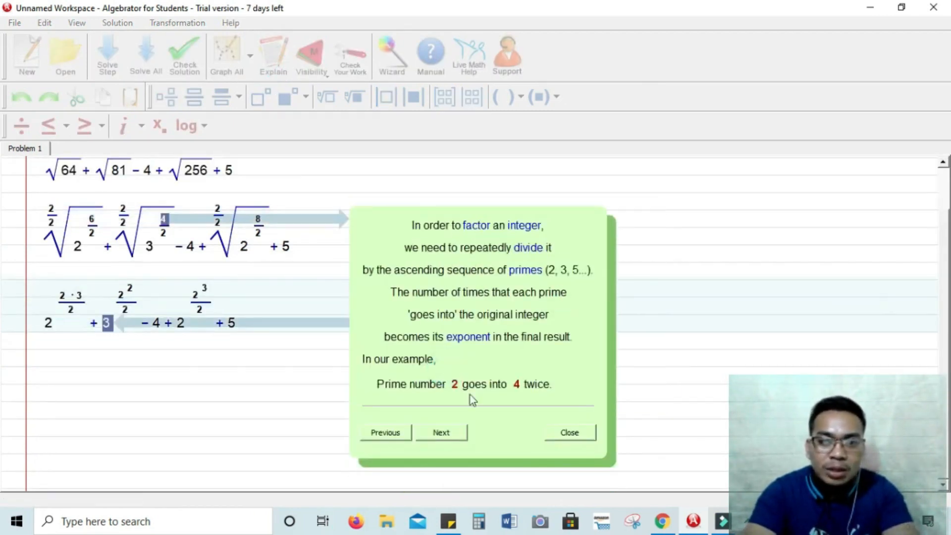
click(441, 433)
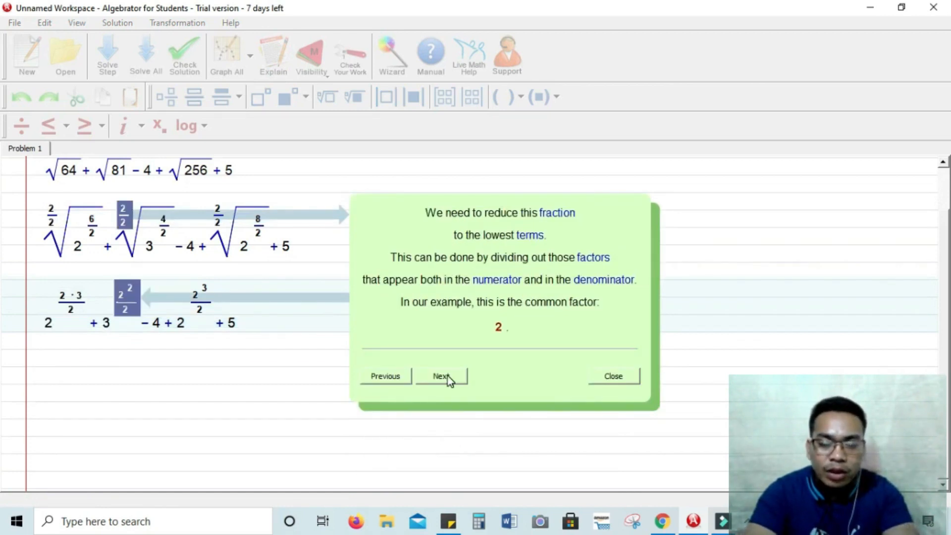
click(440, 375)
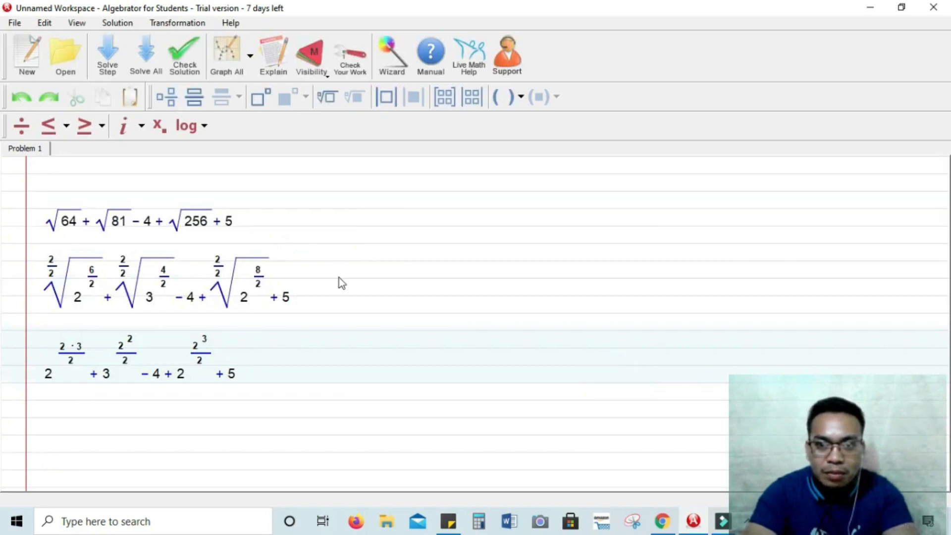
- Solve the remaining steps to the final answer 34 and start a blank Problem 2
click(145, 55)
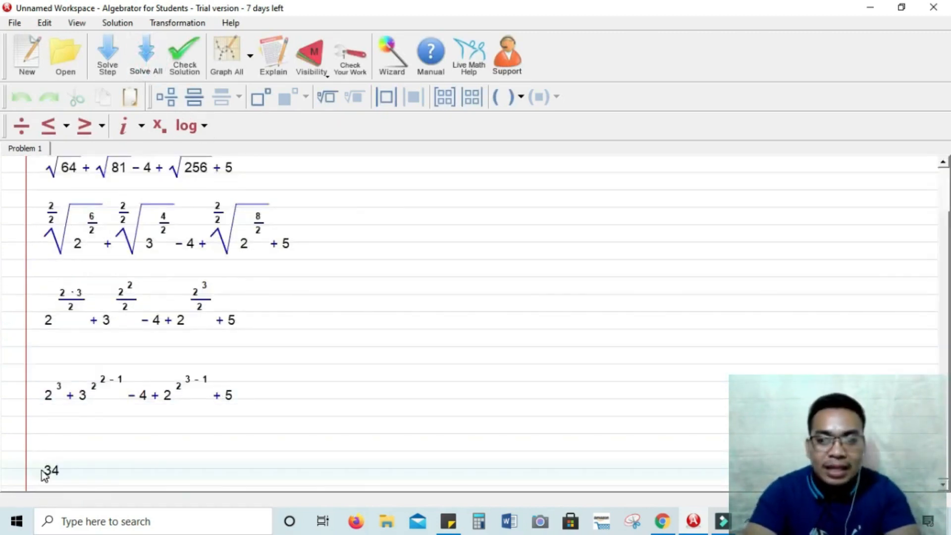
double_click(50, 470)
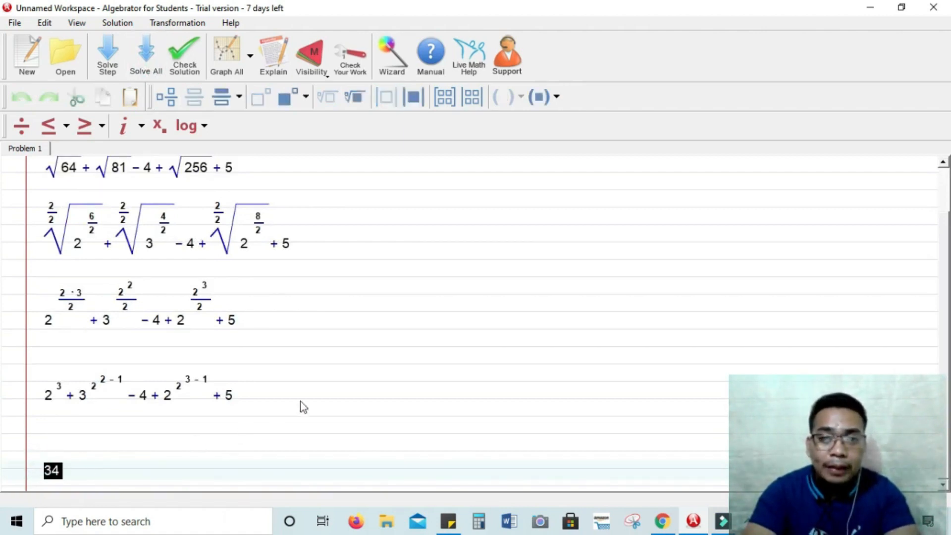
mouse_move(286, 147)
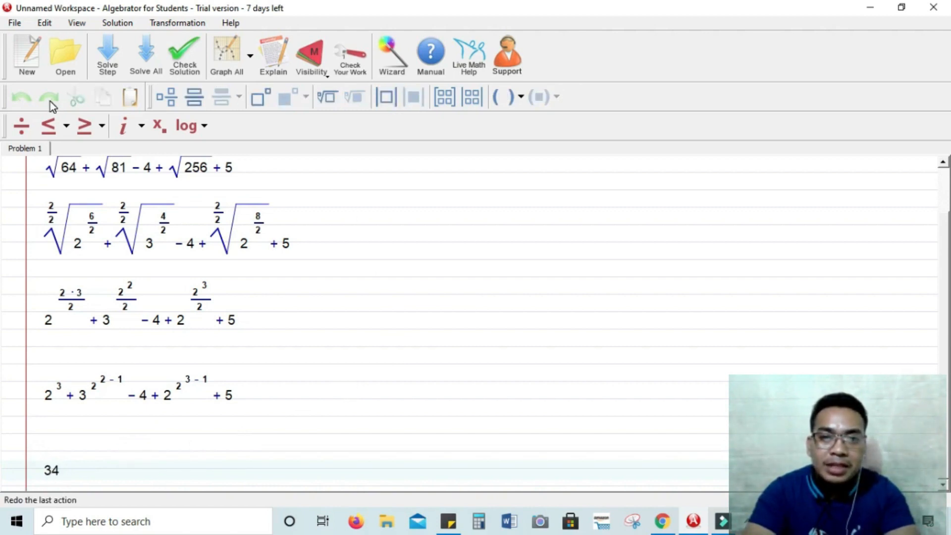
click(25, 54)
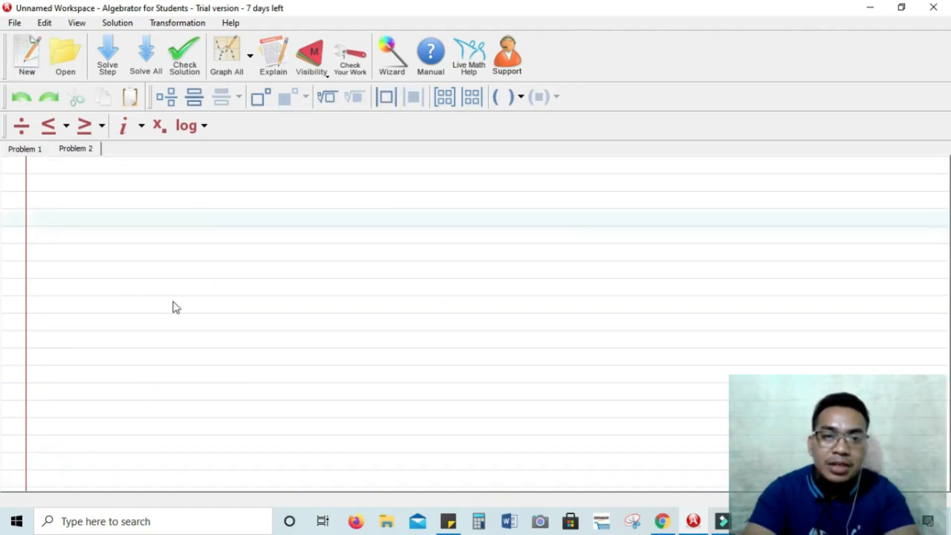
mouse_move(172, 311)
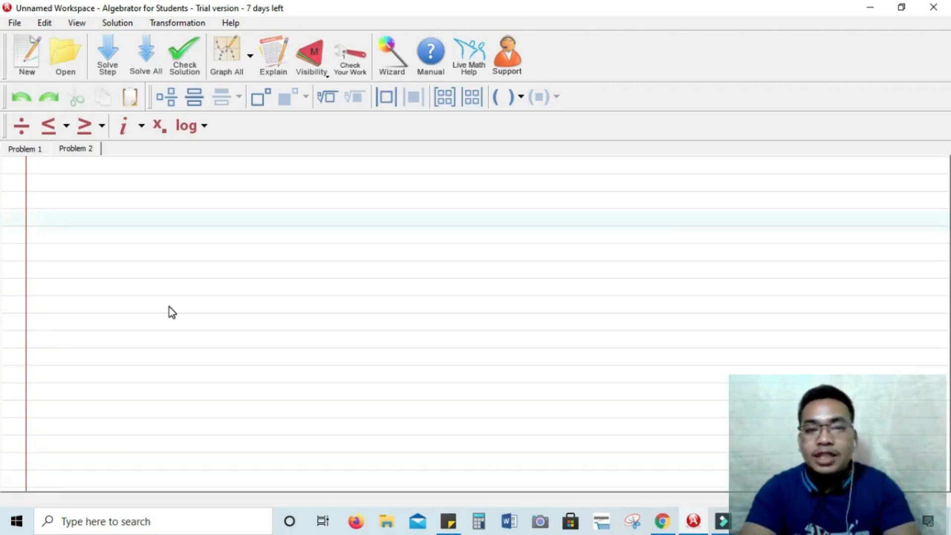
- Enter the first equation 2x + 4y = 8
text(2x)
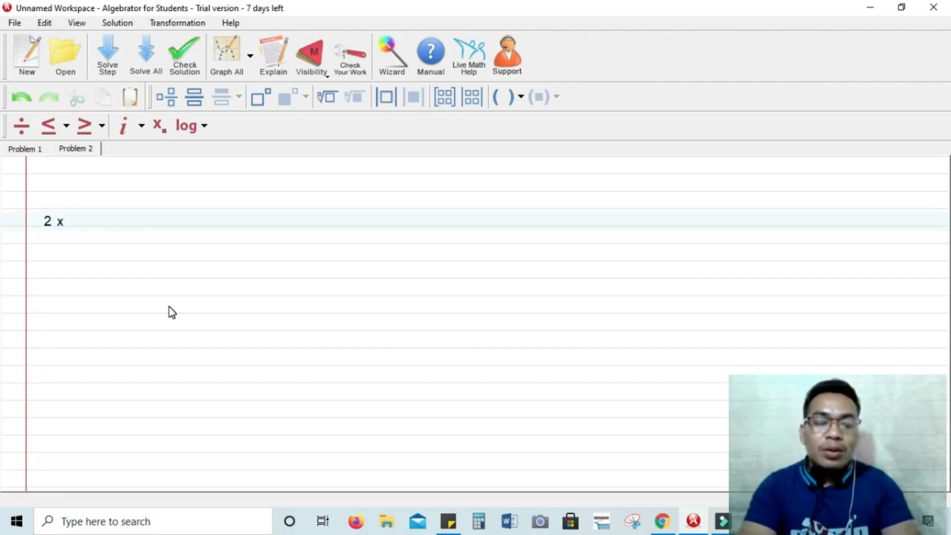
text(+ 4)
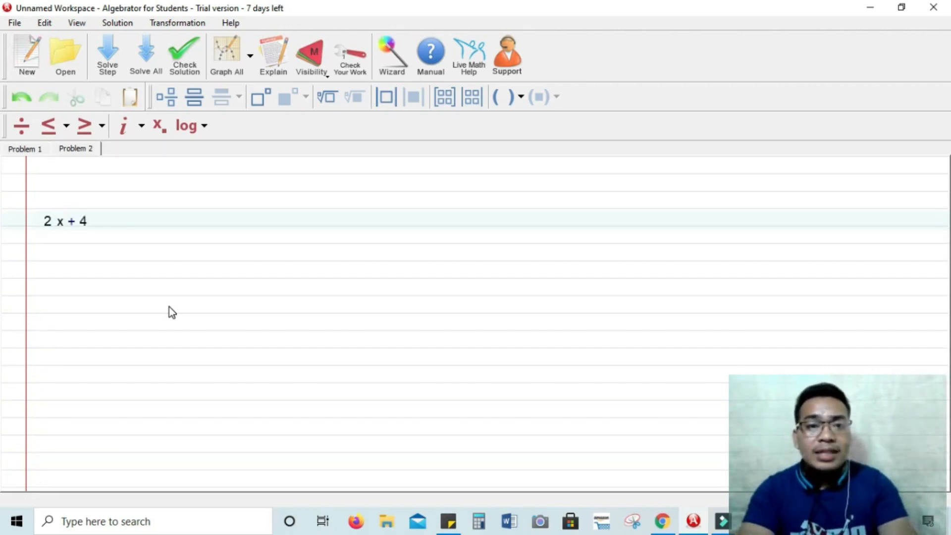
text(y)
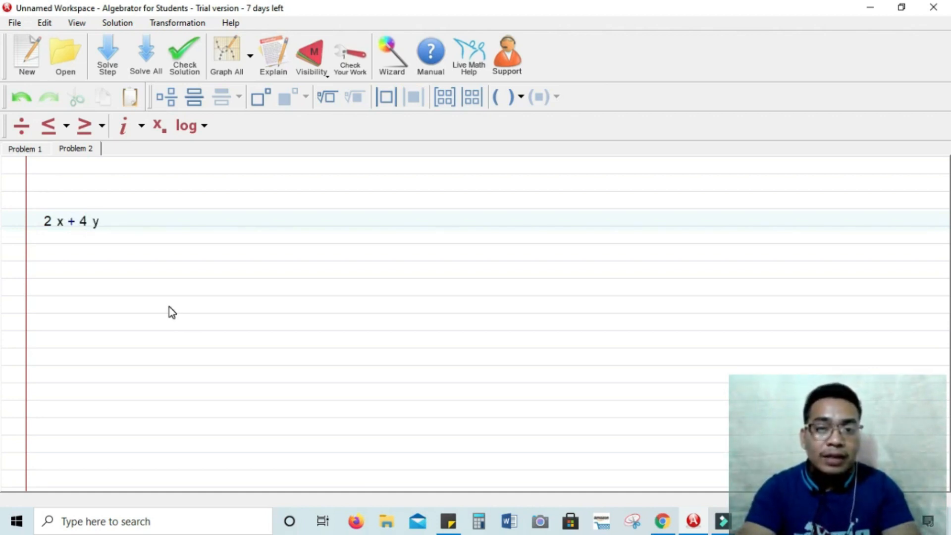
text(=)
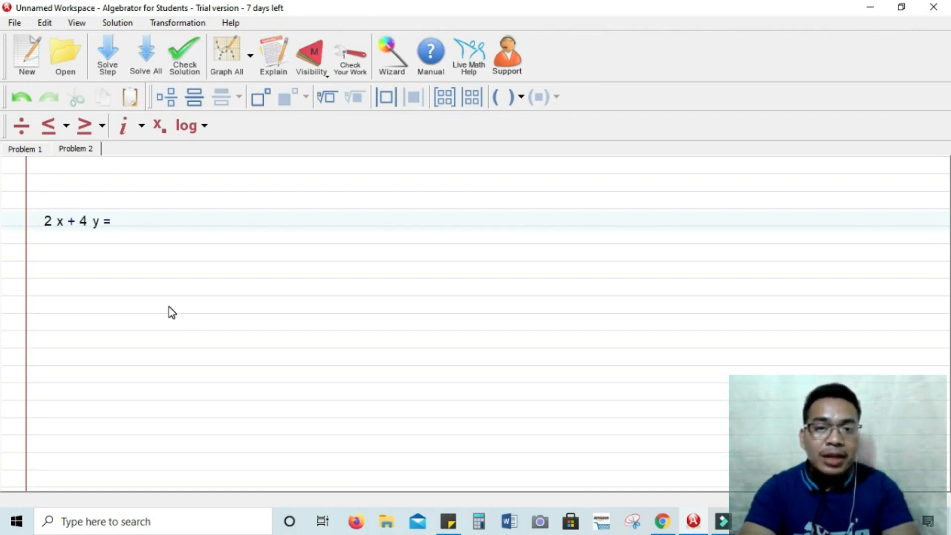
text(8)
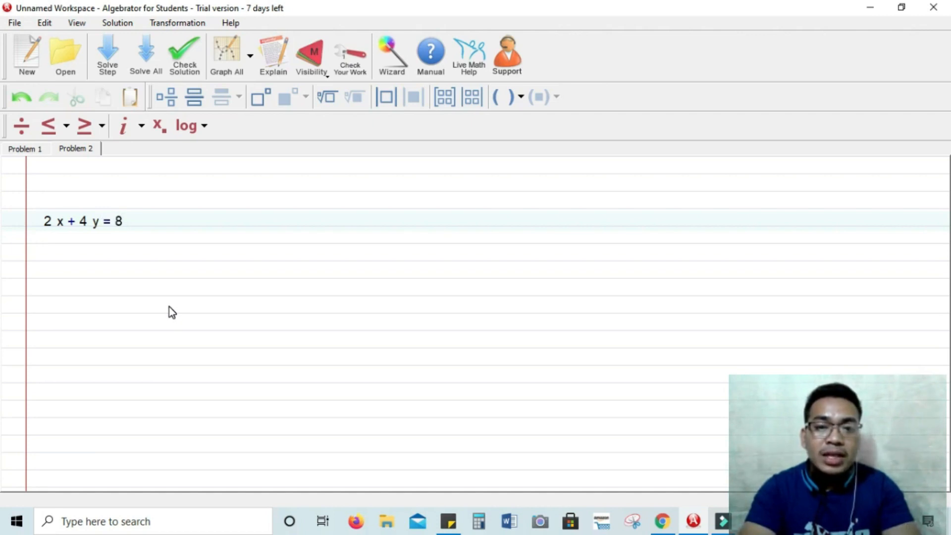
- Enter x = 2 on the second line and carry out the substitution step 2·2 + 4y = 8
text(x)
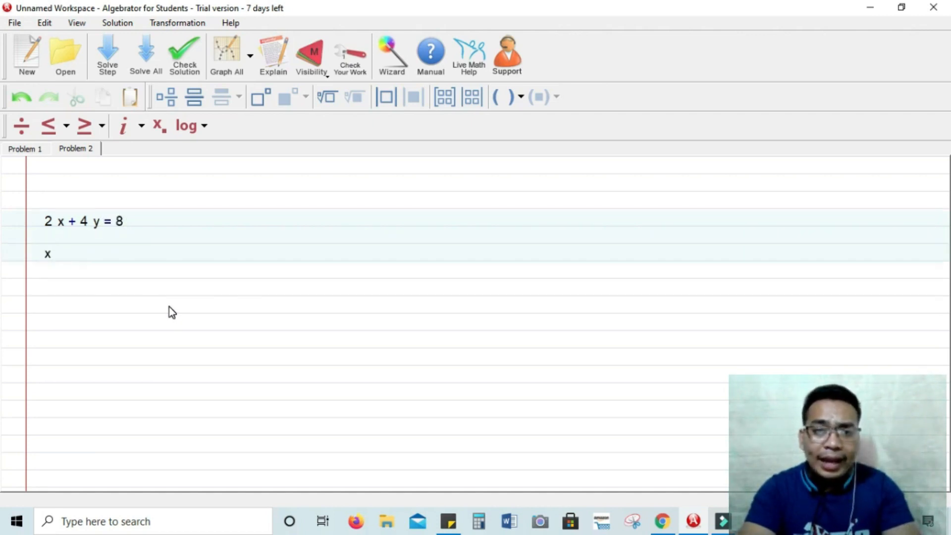
click(55, 253)
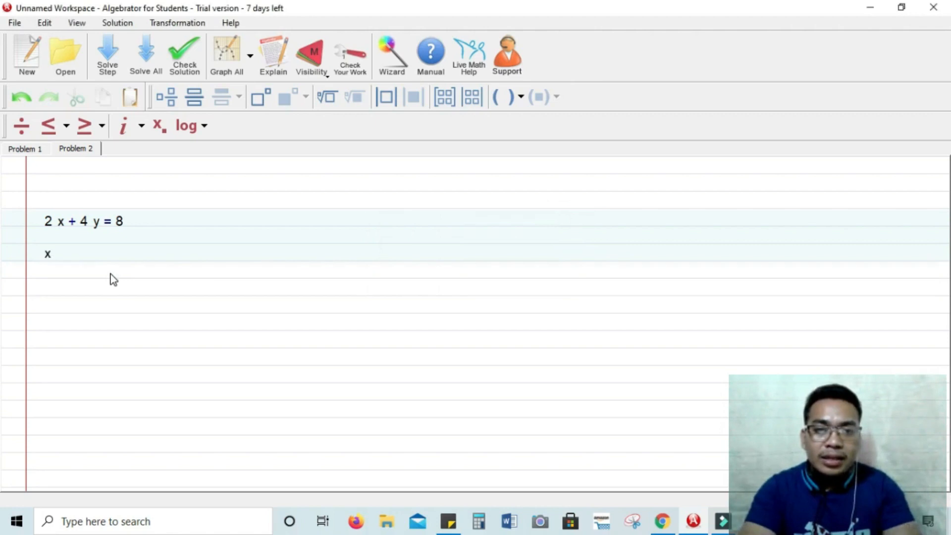
text(+)
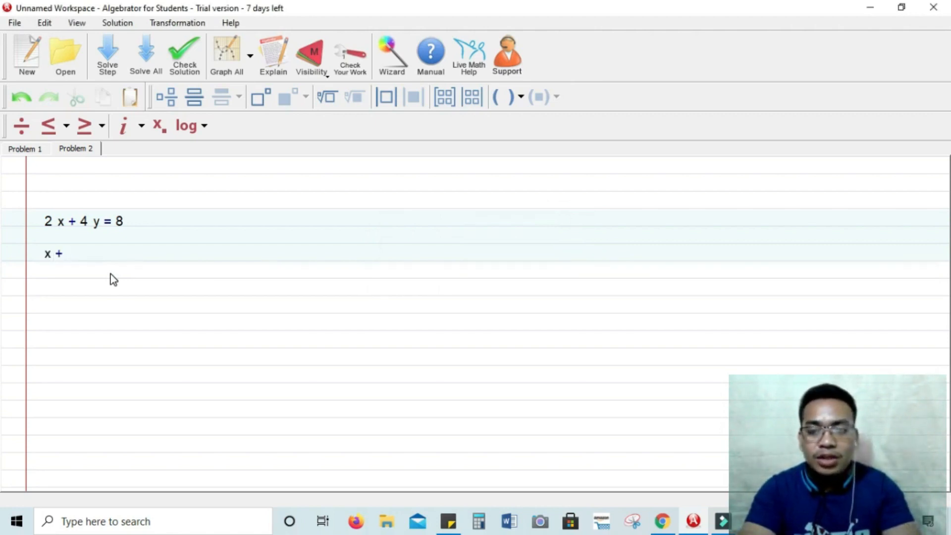
key(Backspace)
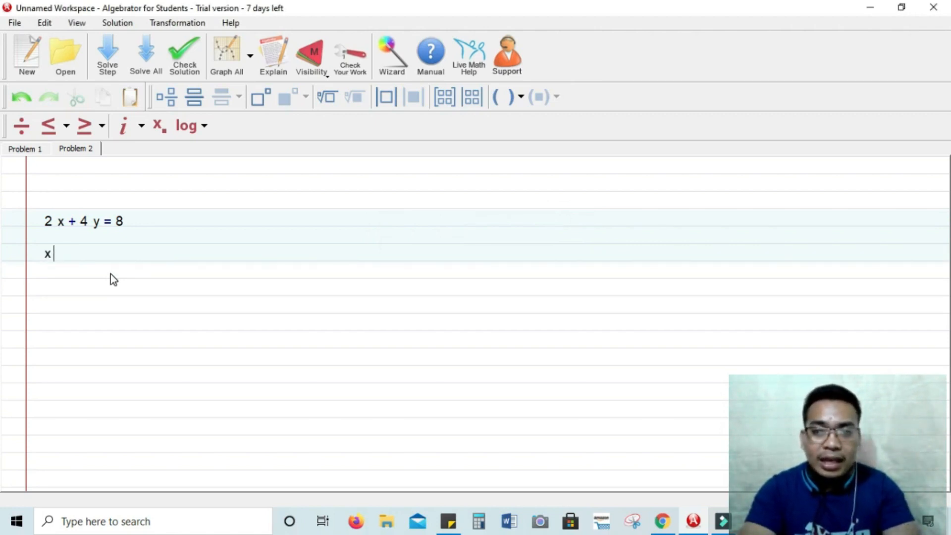
text(= 2)
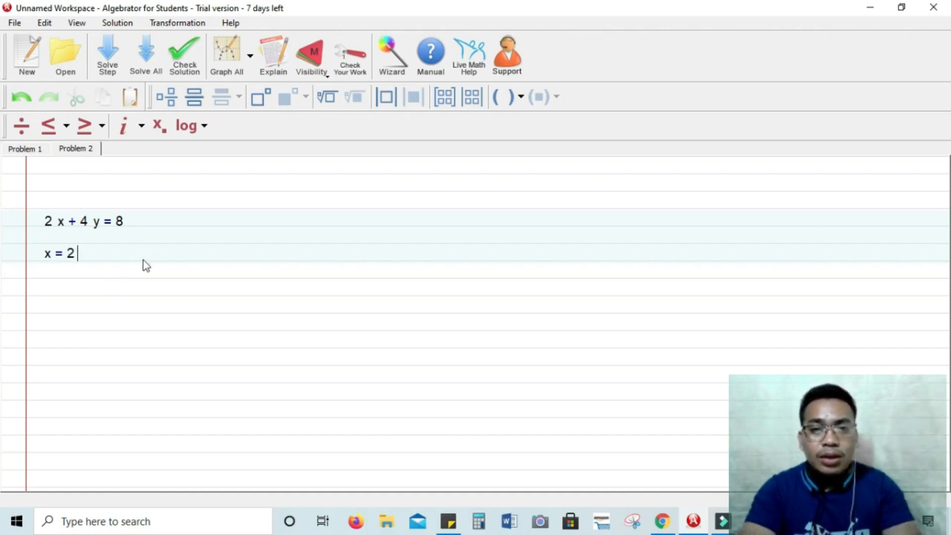
click(107, 54)
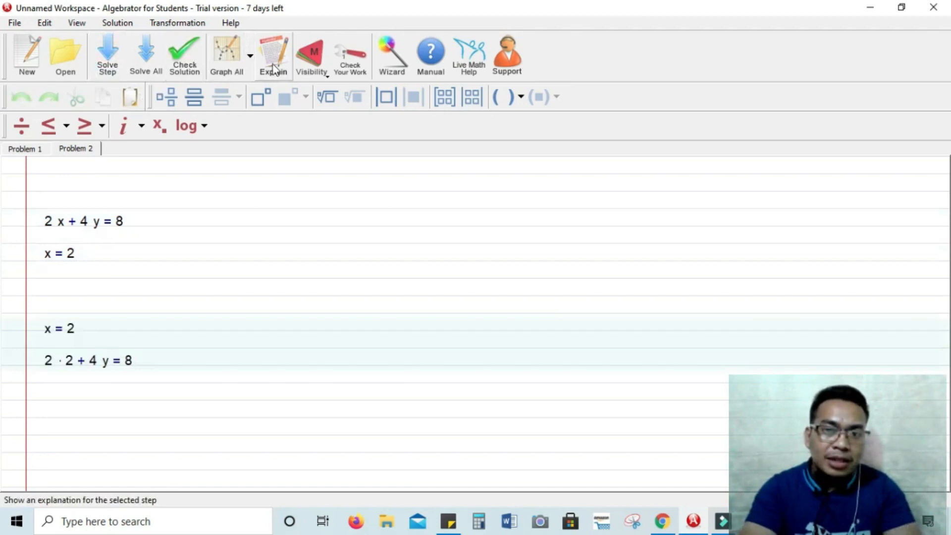
- Read the substitution explanation, then solve through 4y = 4 to the answer x = 2, y = 1
click(273, 55)
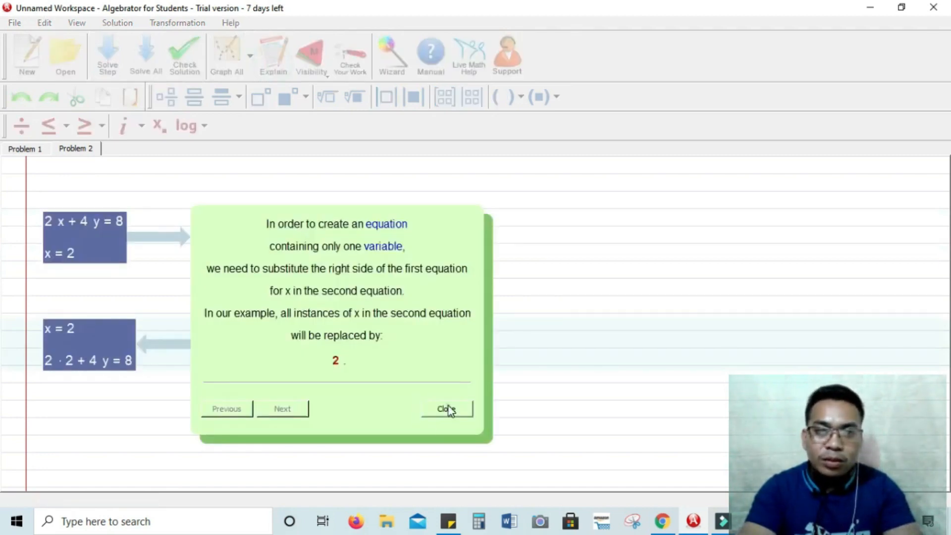
click(446, 408)
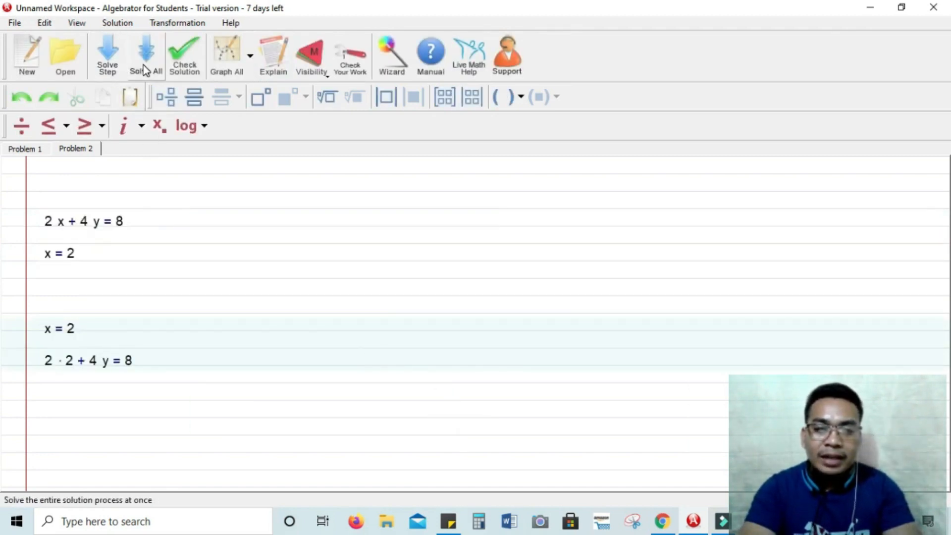
click(144, 55)
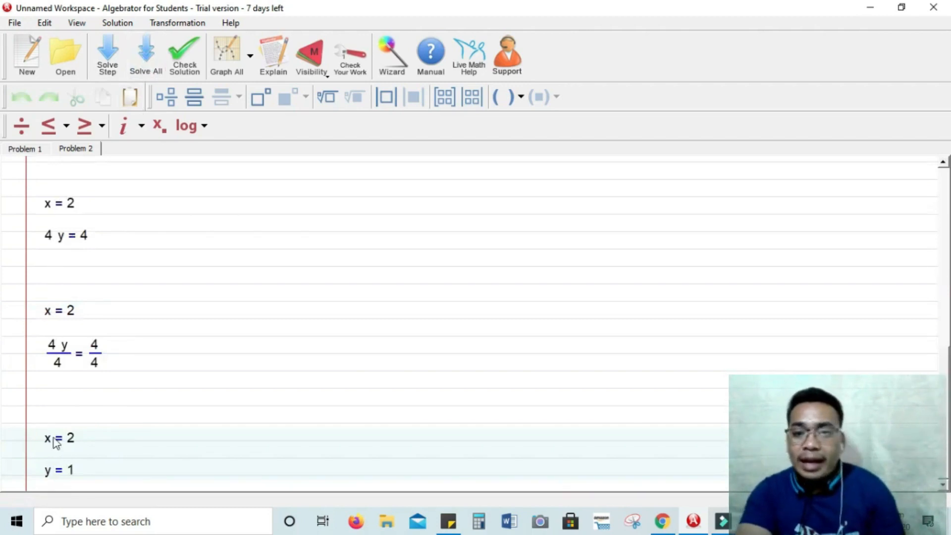
click(60, 470)
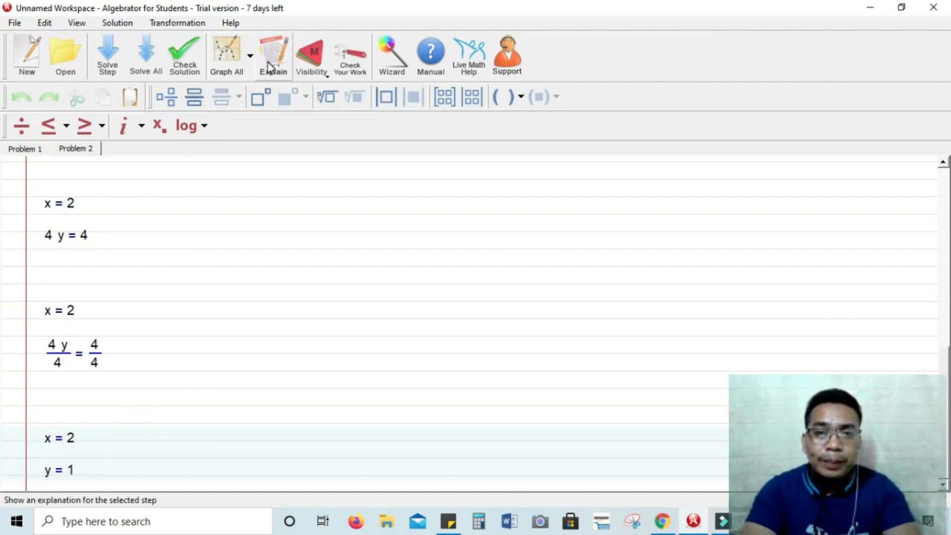
- Graph the system's two lines beside the steps and zoom in on the intersection point
click(226, 54)
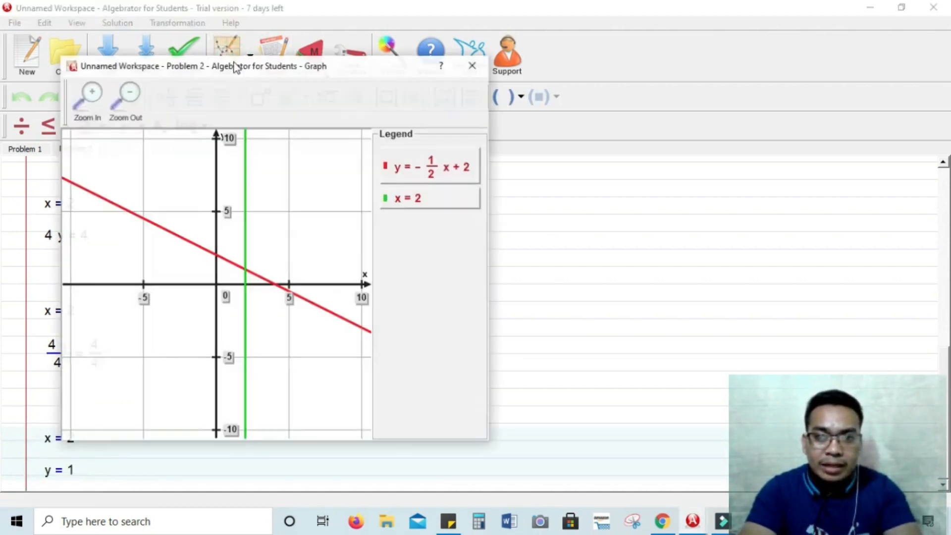
drag(202, 66, 232, 78)
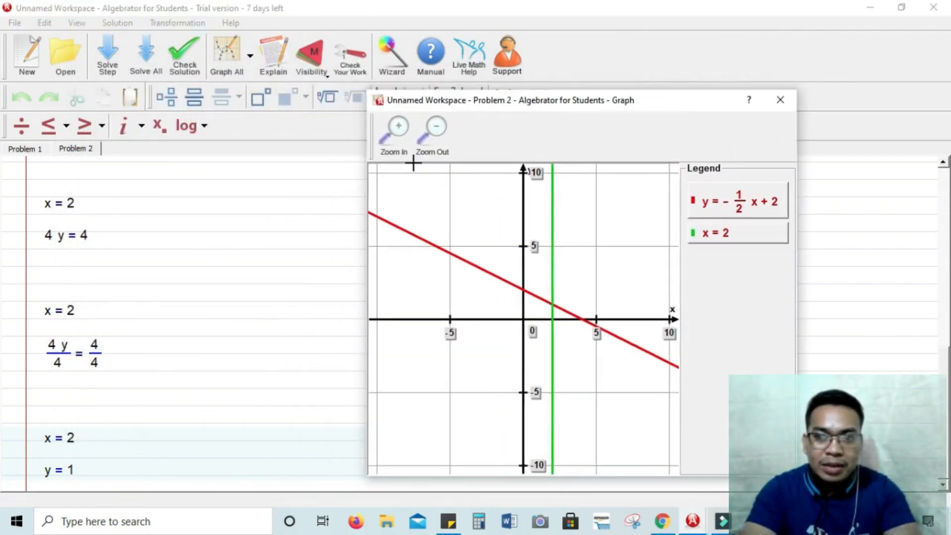
click(394, 128)
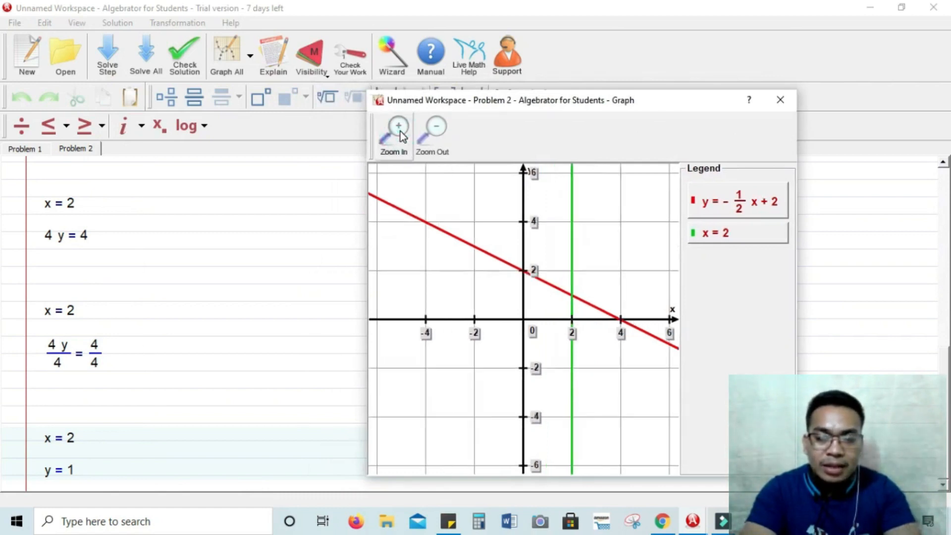
click(393, 128)
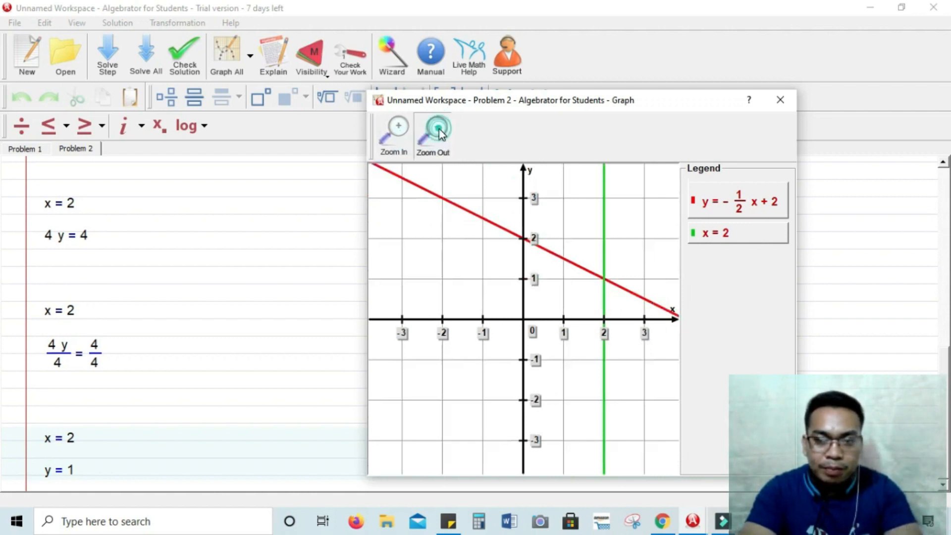
- Zoom the graph back out, start a new blank problem and bring up the wizard collection
click(433, 129)
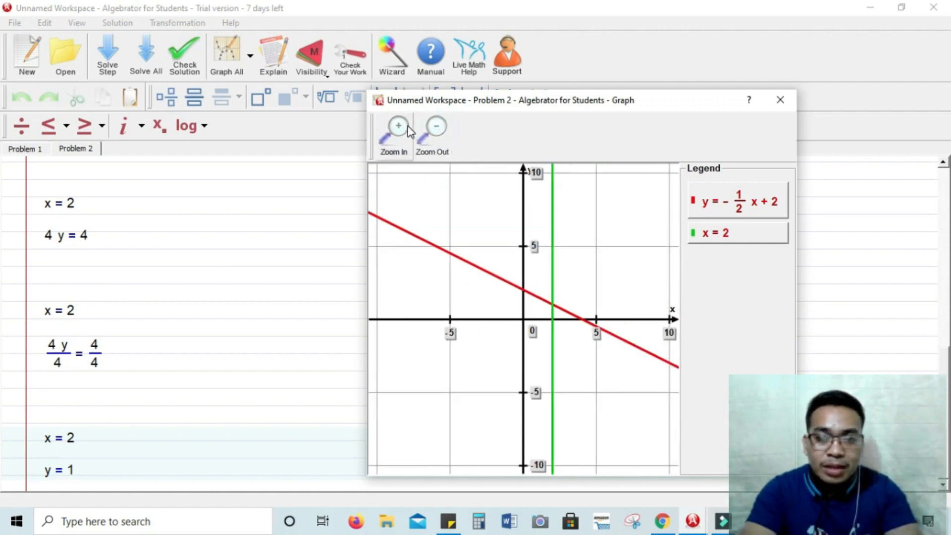
click(398, 125)
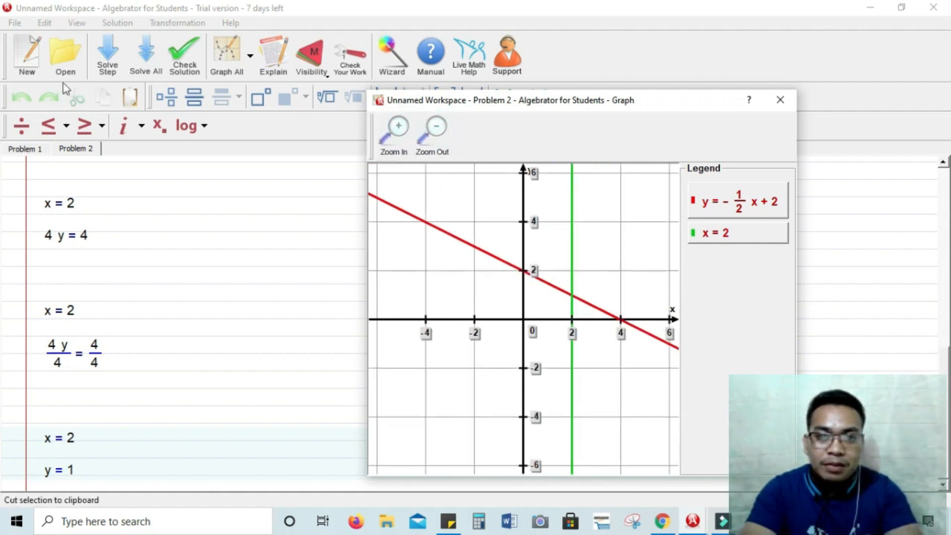
click(26, 54)
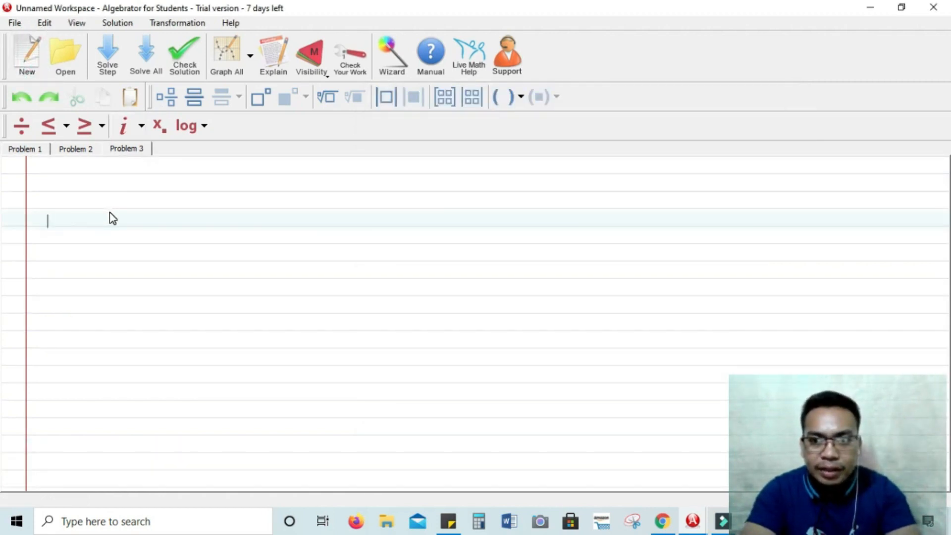
mouse_move(391, 55)
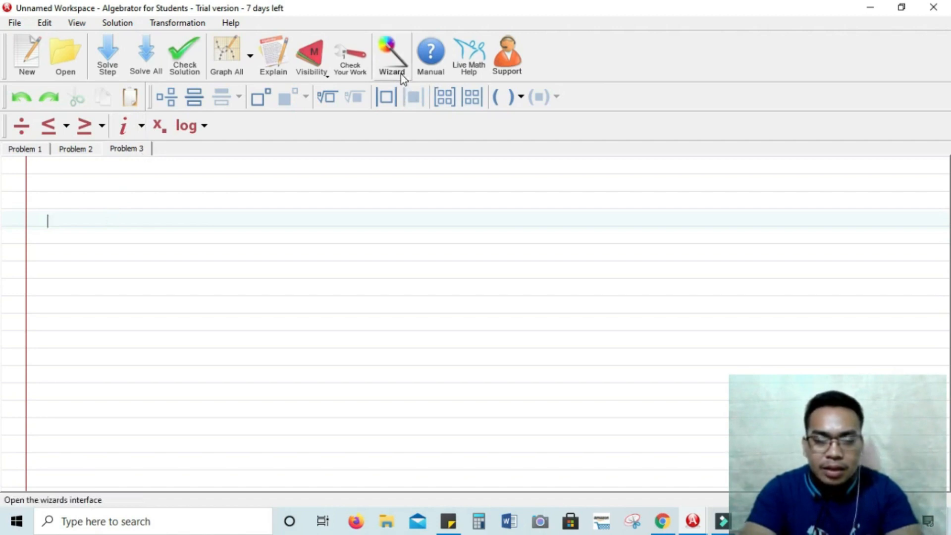
click(391, 55)
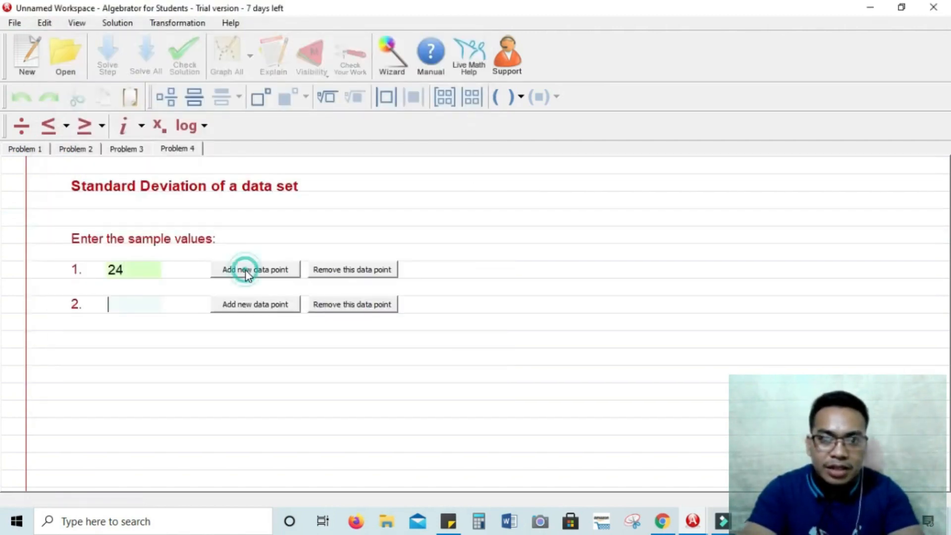
- Fill the data rows with 16 (correcting a mistyped 15), 33 and 80, then start solving
text(15)
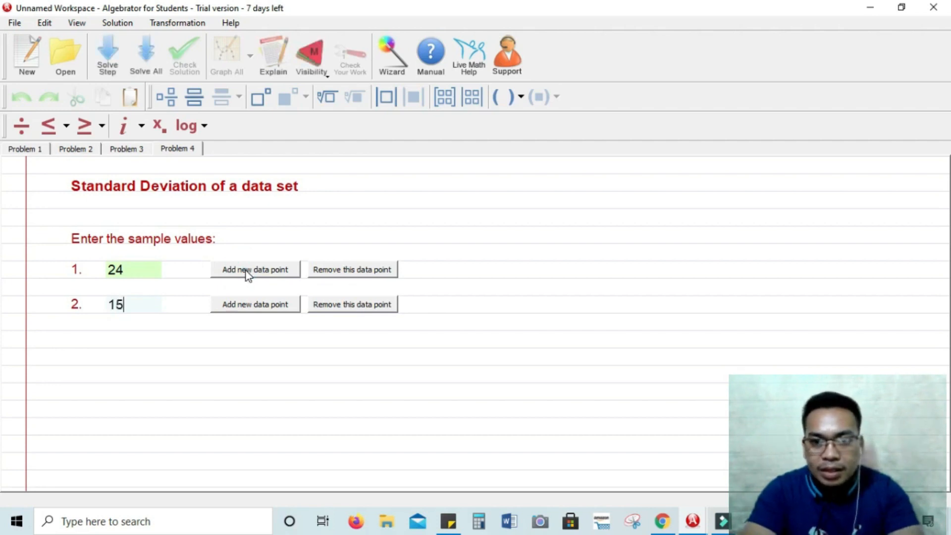
key(Backspace)
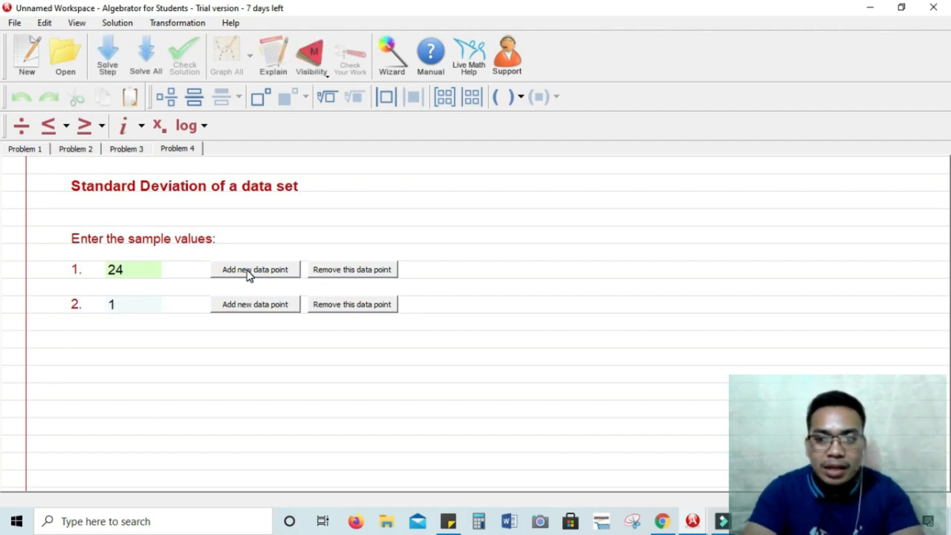
text(16)
text(4)
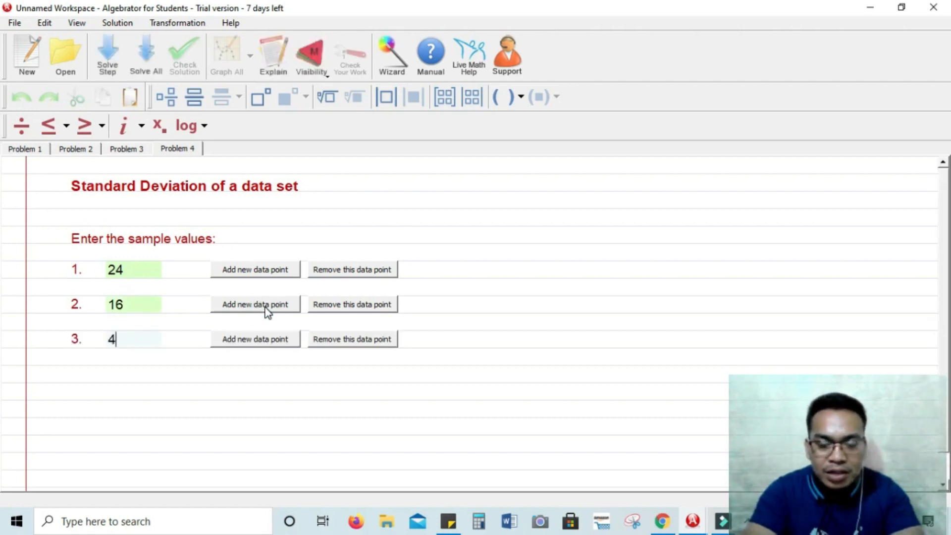
click(254, 339)
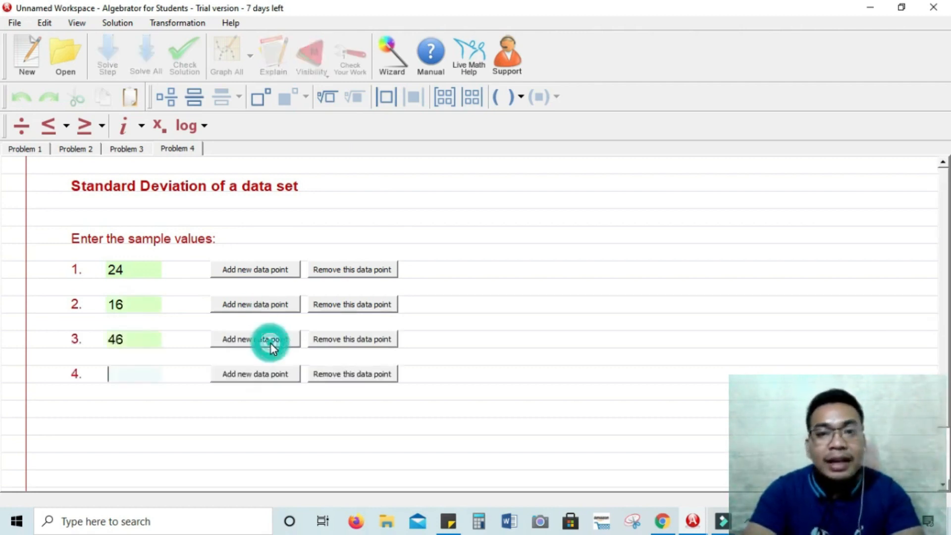
text(33)
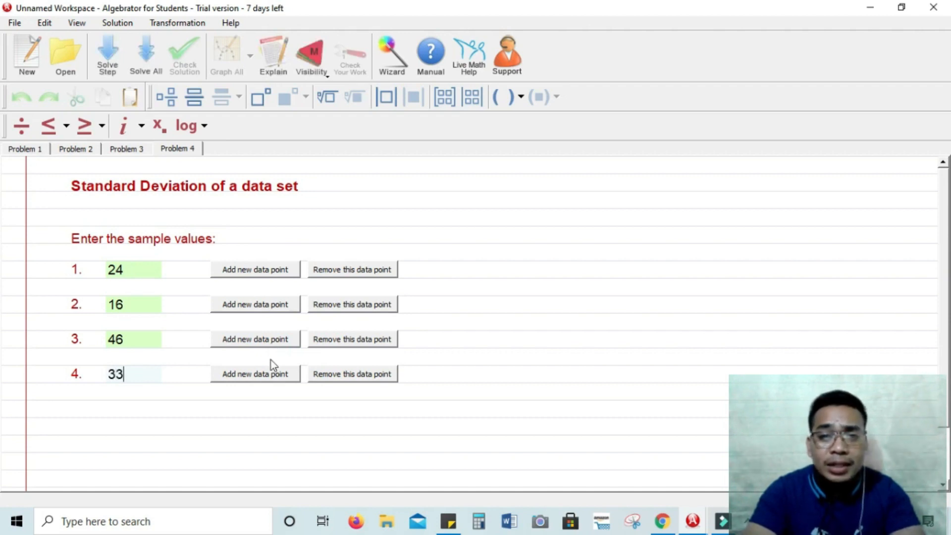
click(254, 374)
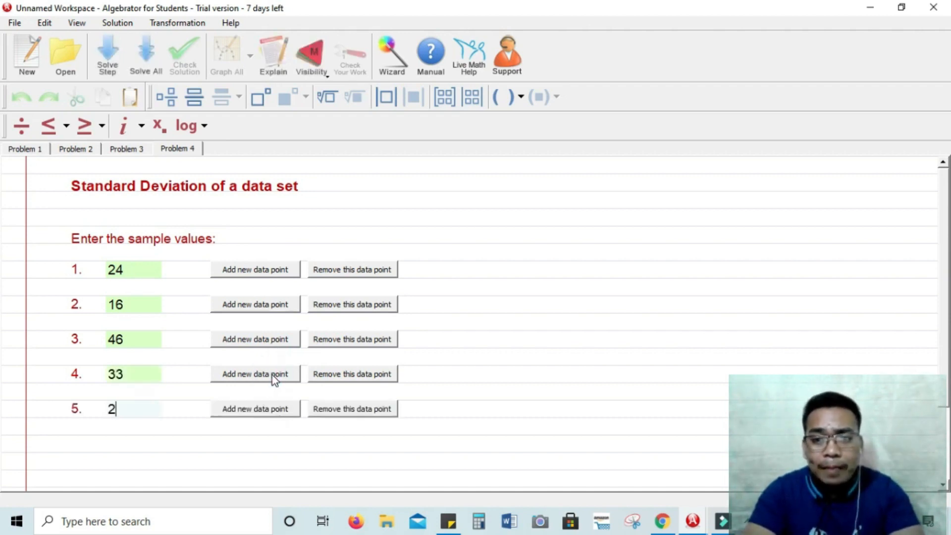
text(8)
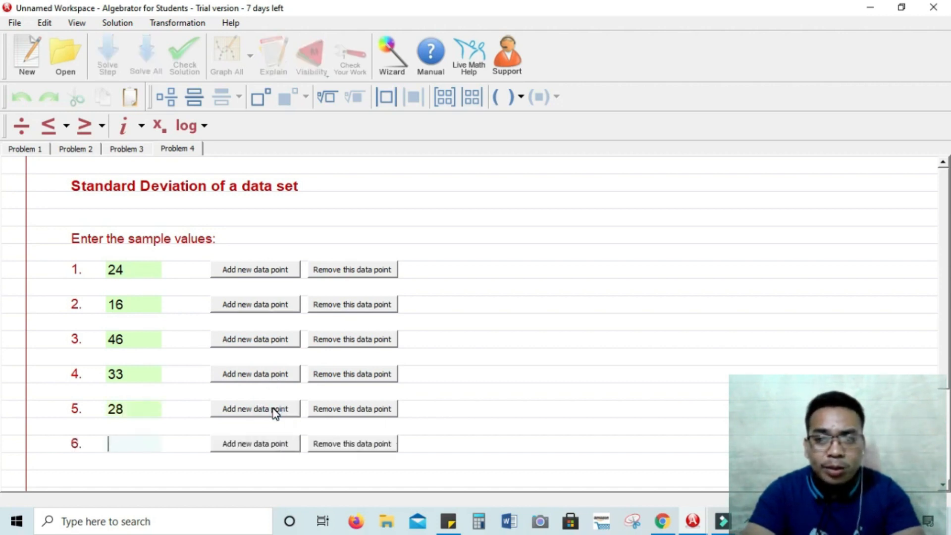
text(80)
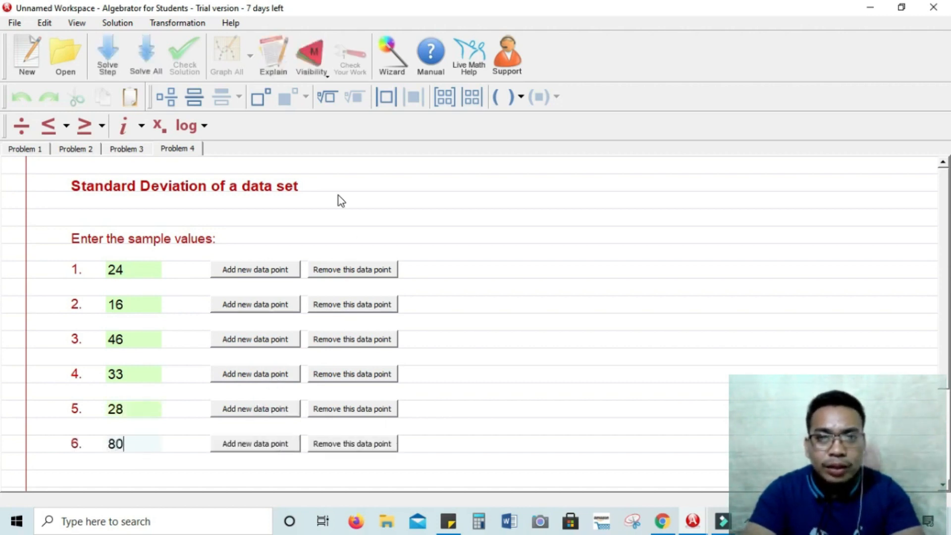
click(107, 56)
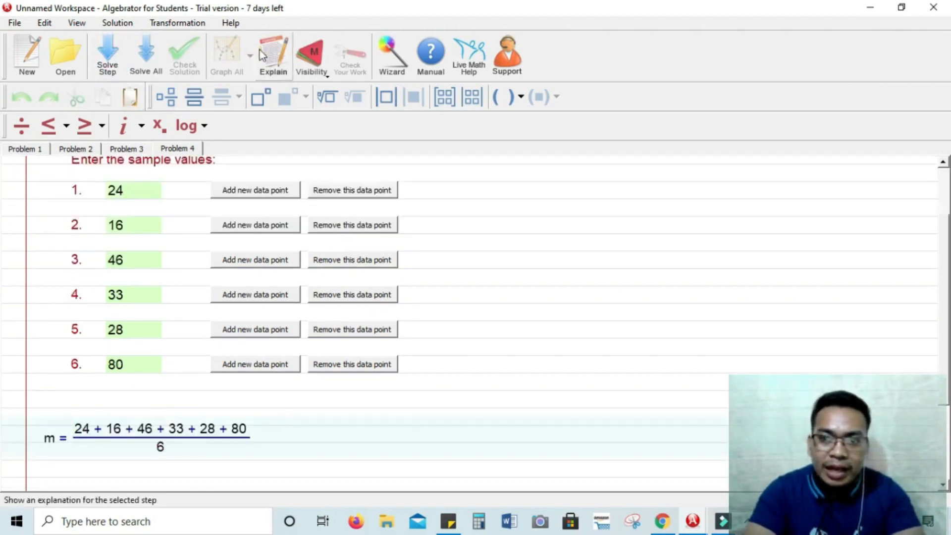
- Read why the mean m of the six values is computed first, then close the explanation
click(272, 55)
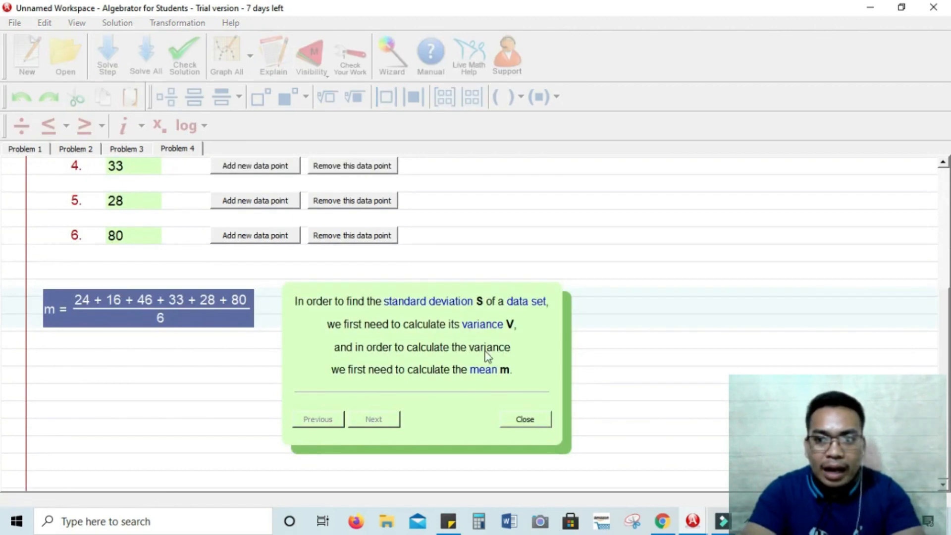
mouse_move(568, 444)
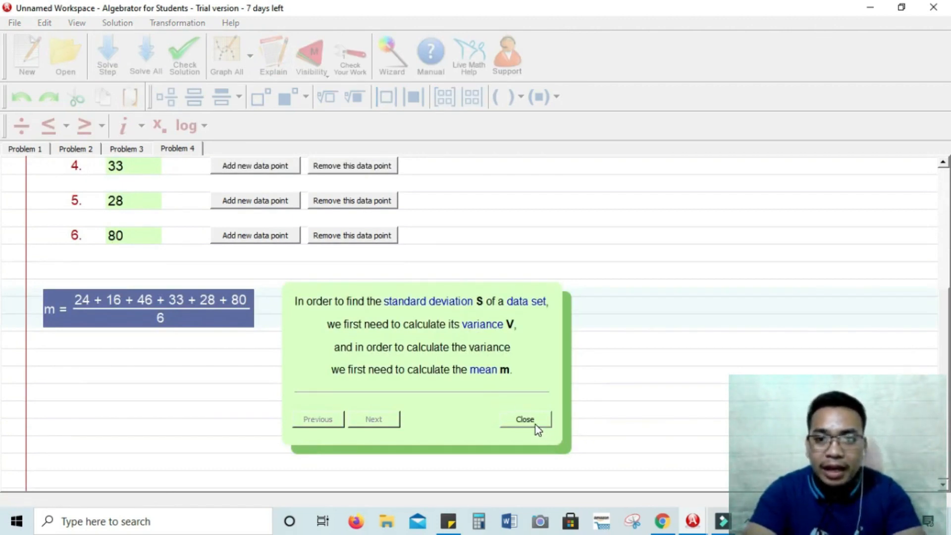
click(525, 419)
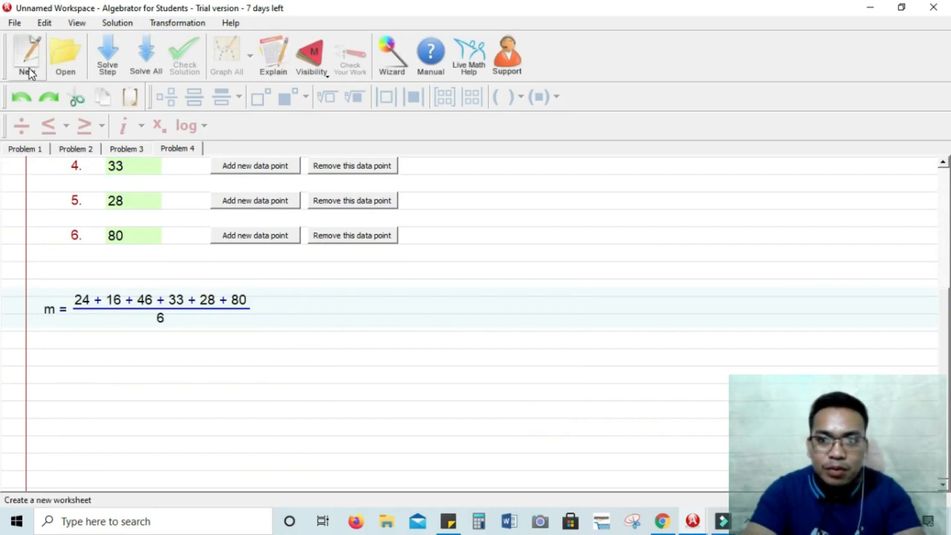
- Add a blank Problem 5 and check back through the earlier problem tabs
click(26, 55)
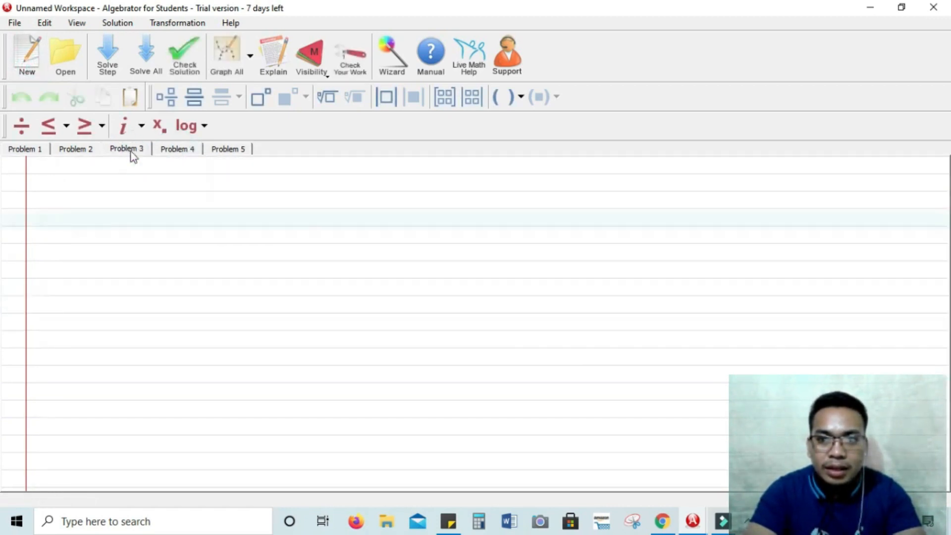
click(75, 149)
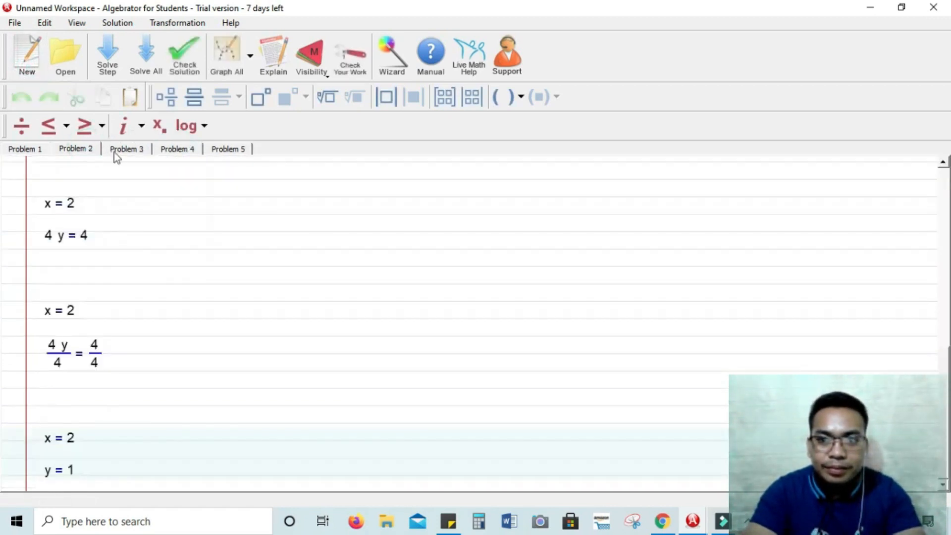
click(176, 149)
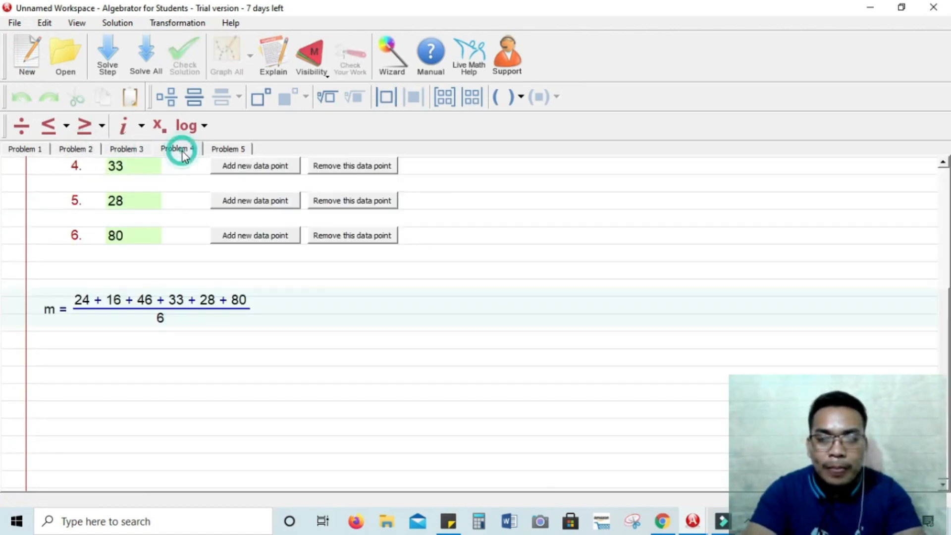
click(228, 148)
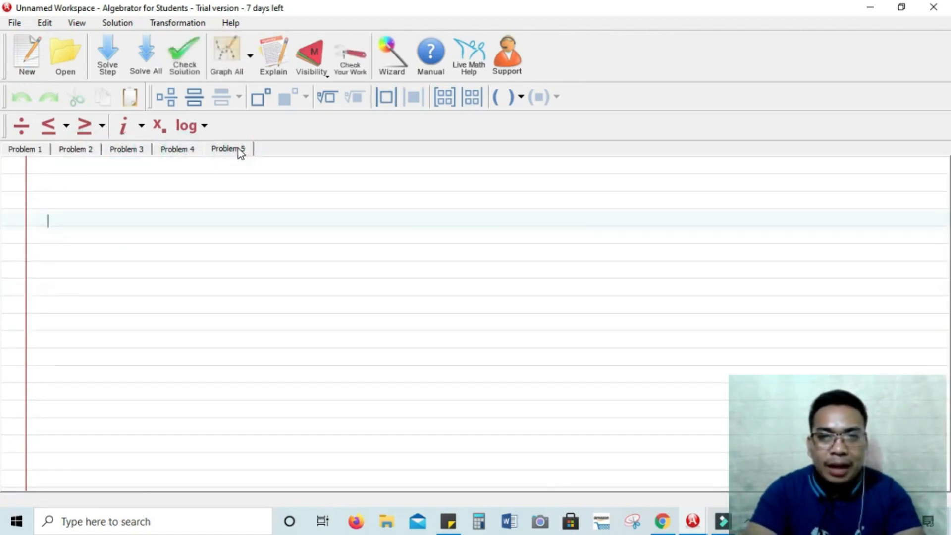
mouse_move(350, 55)
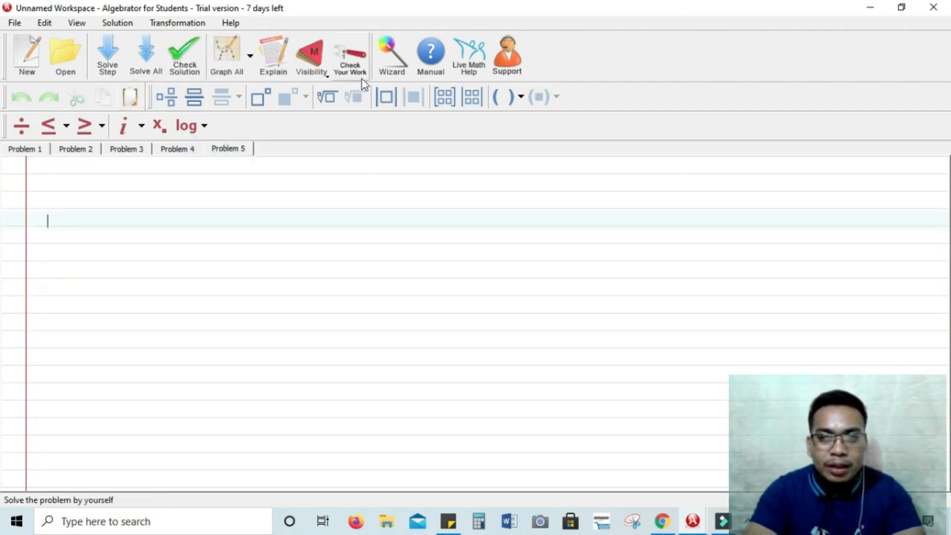
mouse_move(391, 54)
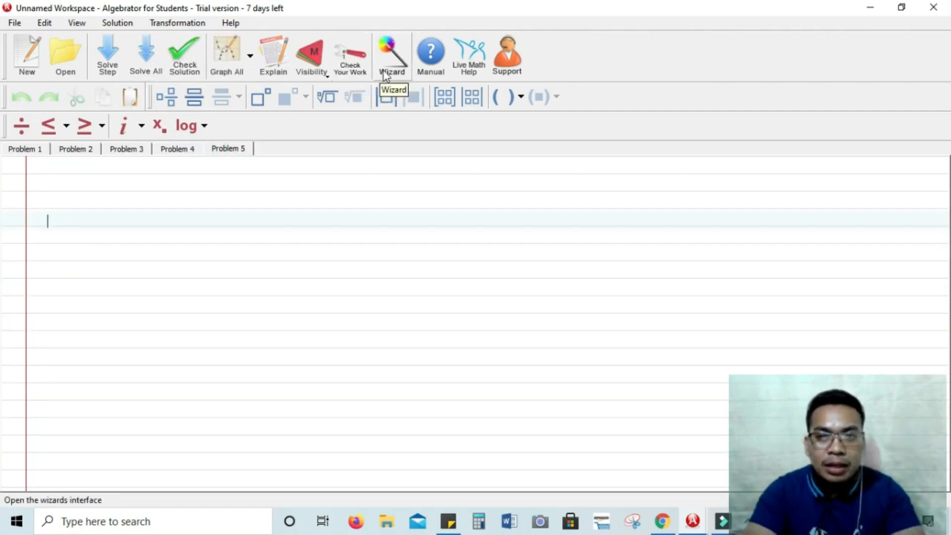
- Choose the wizard topic 'Equation of a parabola passing through 3 points' under Parabola and continue
click(391, 55)
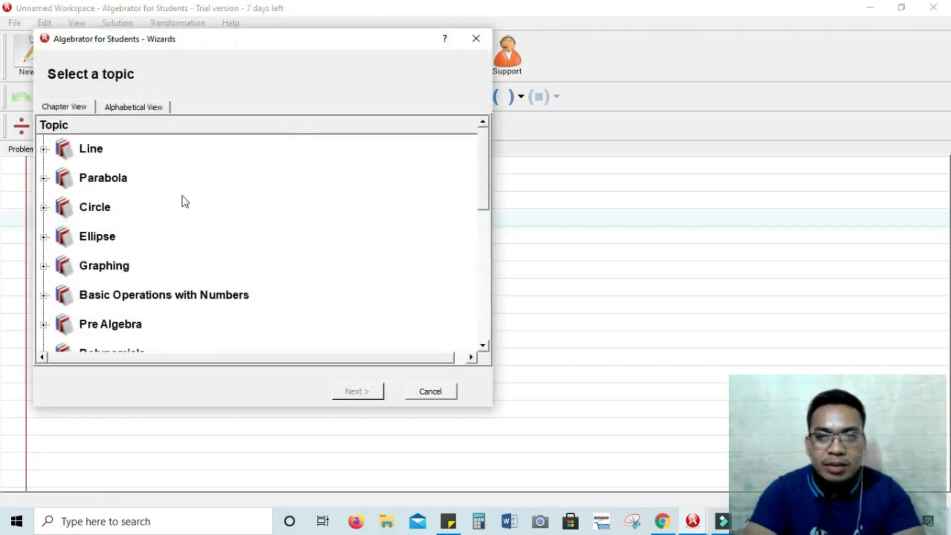
click(103, 177)
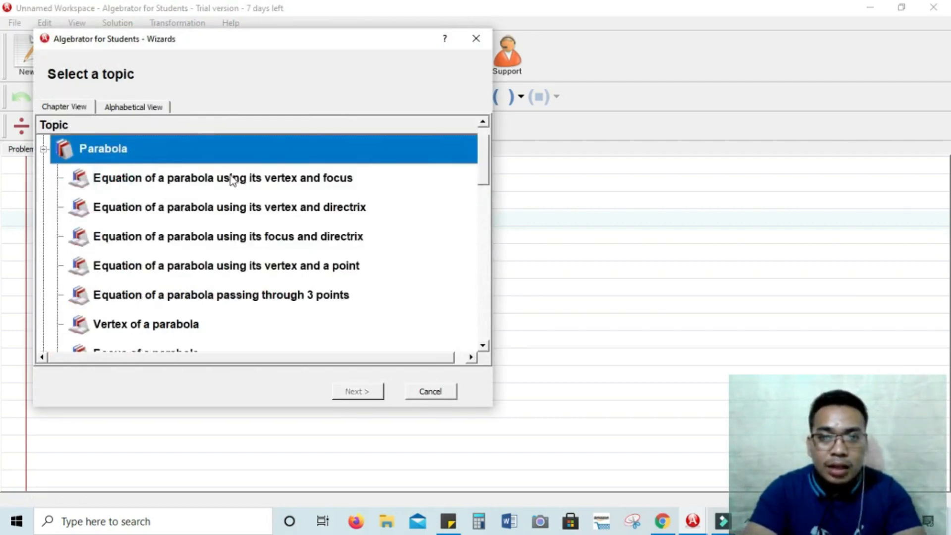
mouse_move(204, 280)
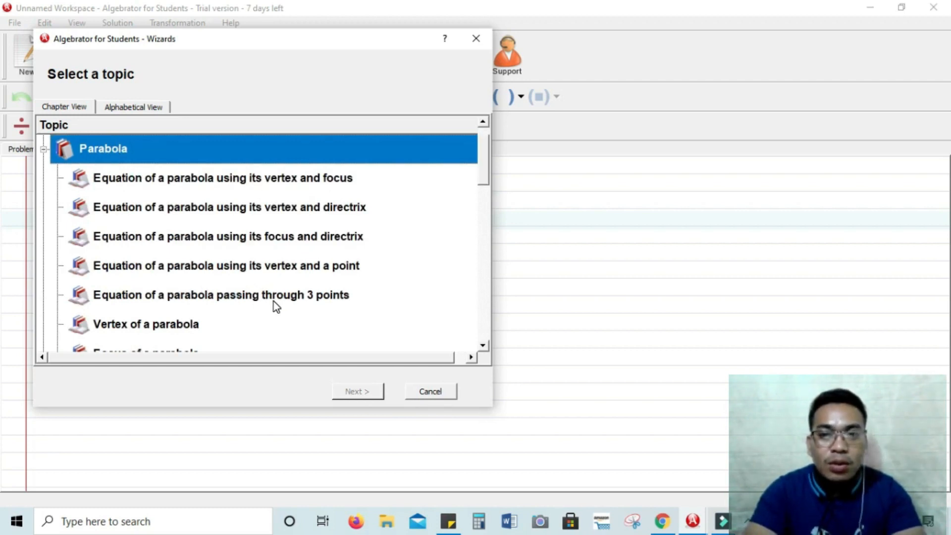
click(220, 295)
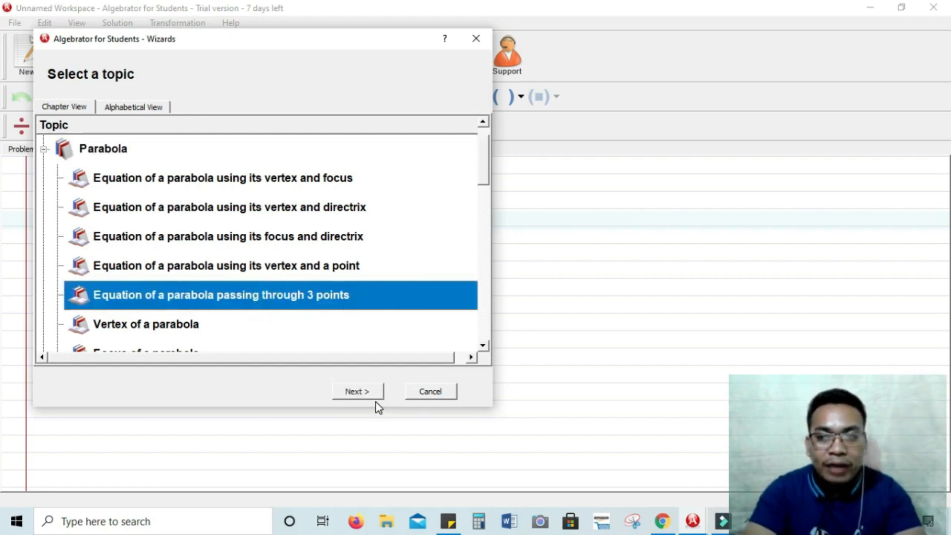
click(357, 390)
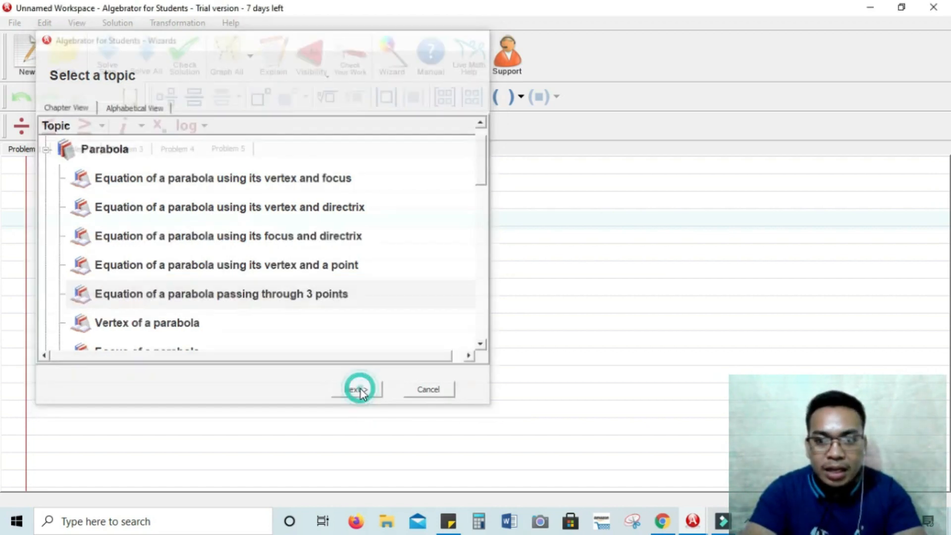
- Fill the wizard's point fields so the points read (2, 4), (3, 6) and (1, 2)
click(356, 388)
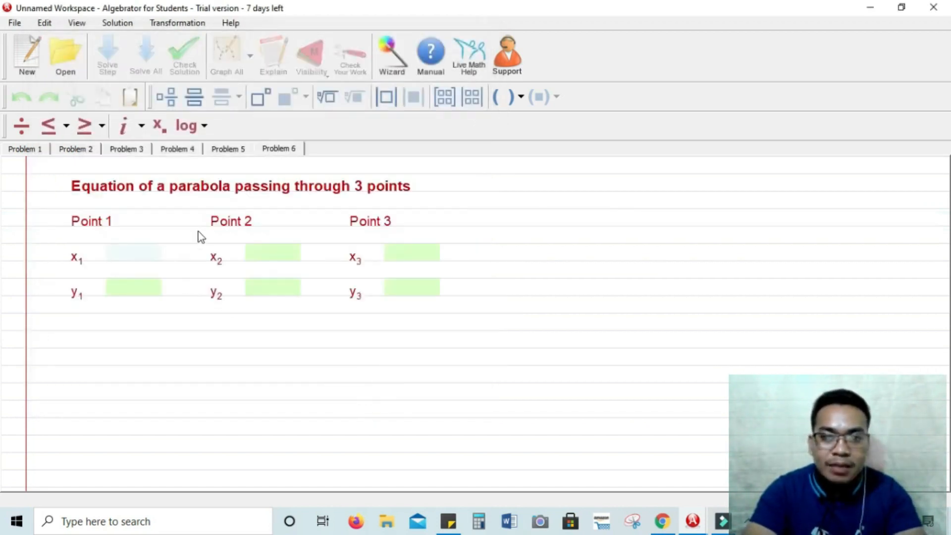
text(2)
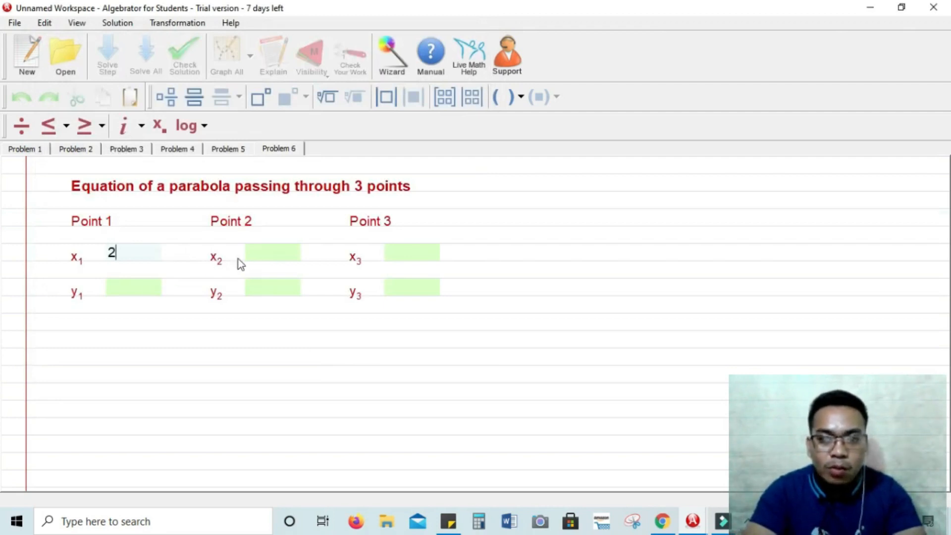
click(132, 288)
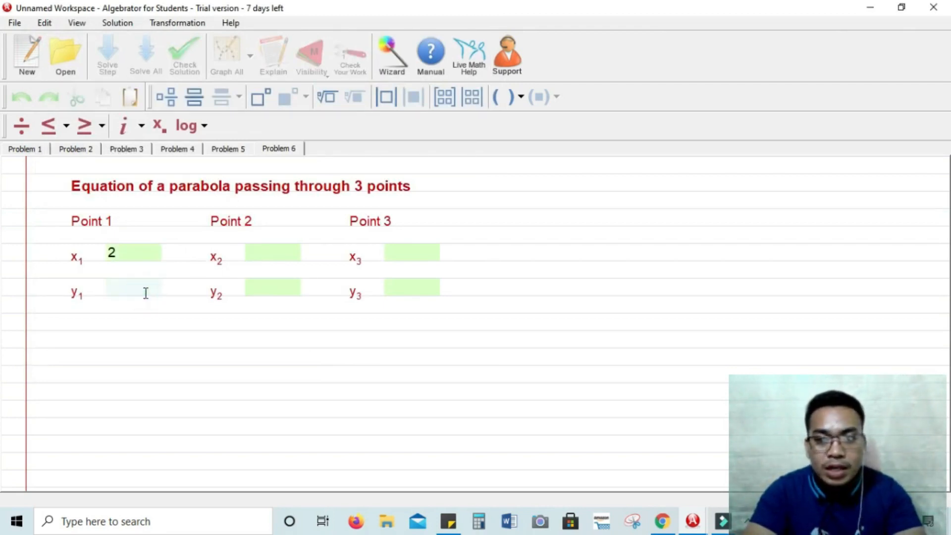
text(4)
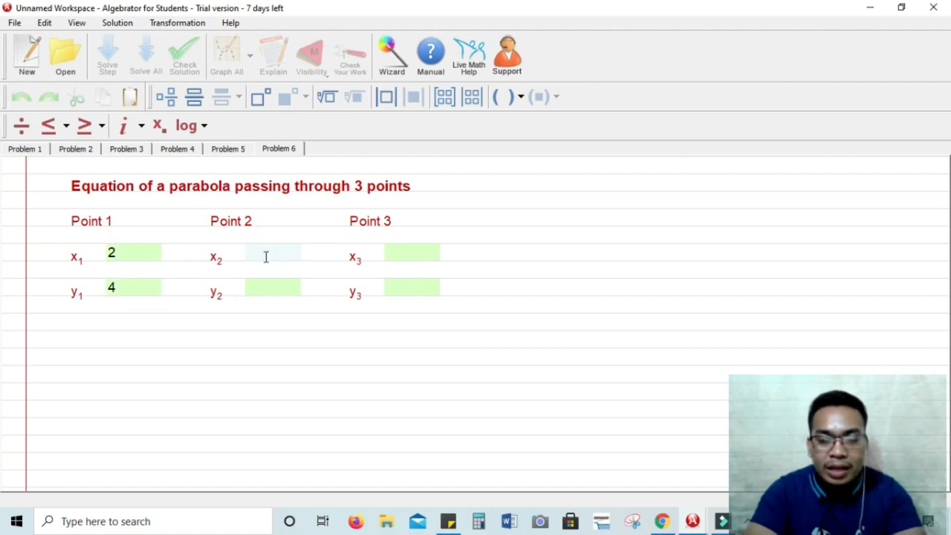
click(272, 291)
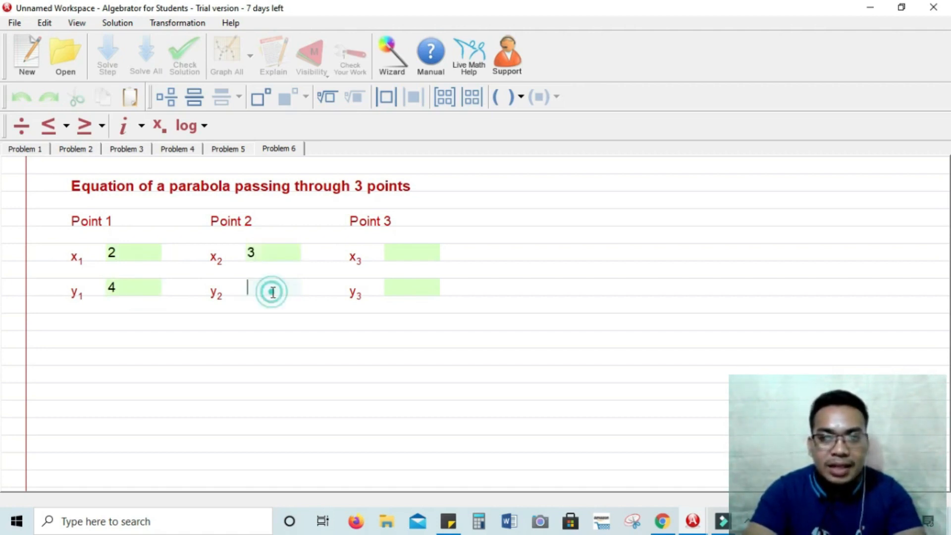
text(6)
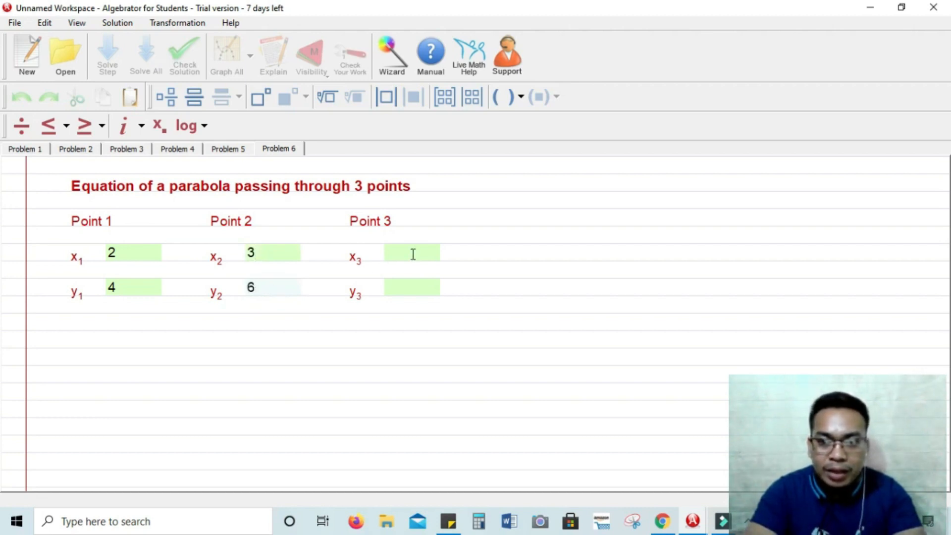
text(1)
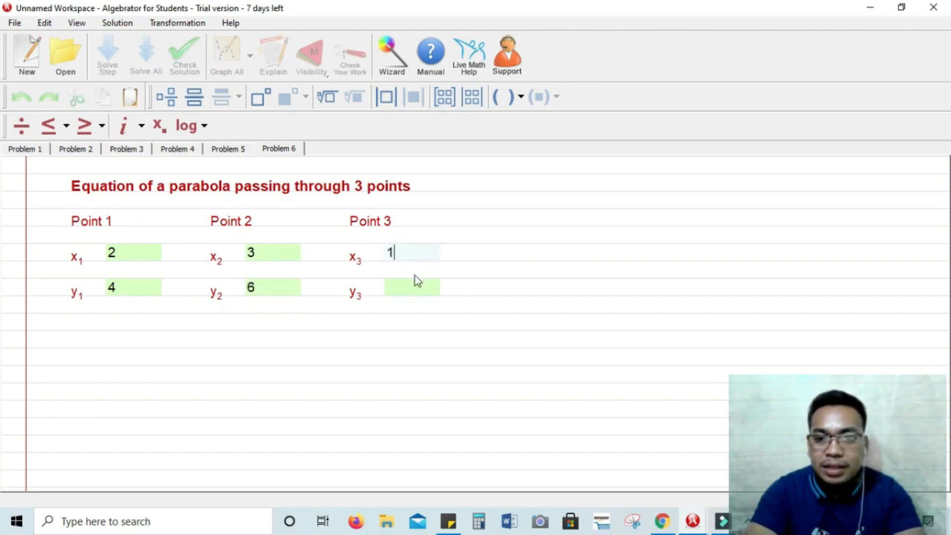
text(2)
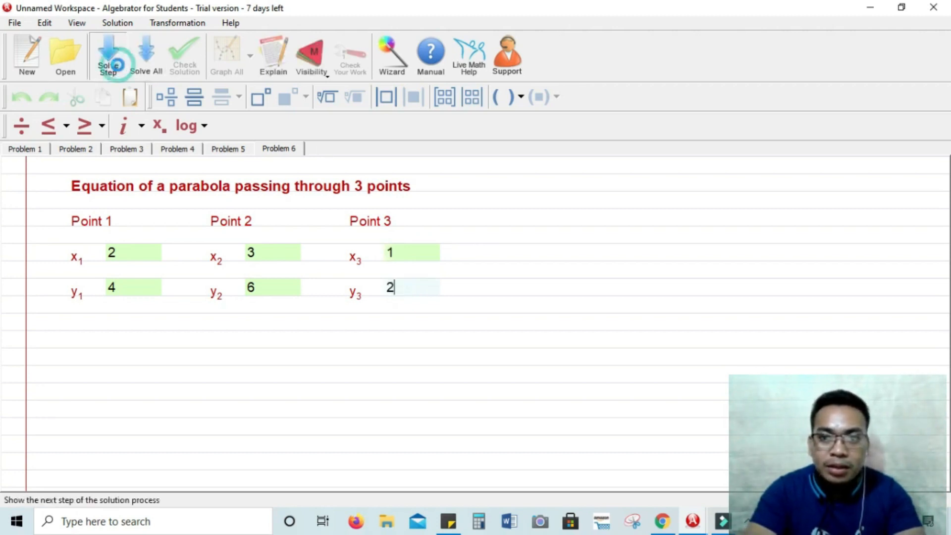
- Solve the system as a vertical parabola step by step, then Solve All to reach y = 2x
click(108, 55)
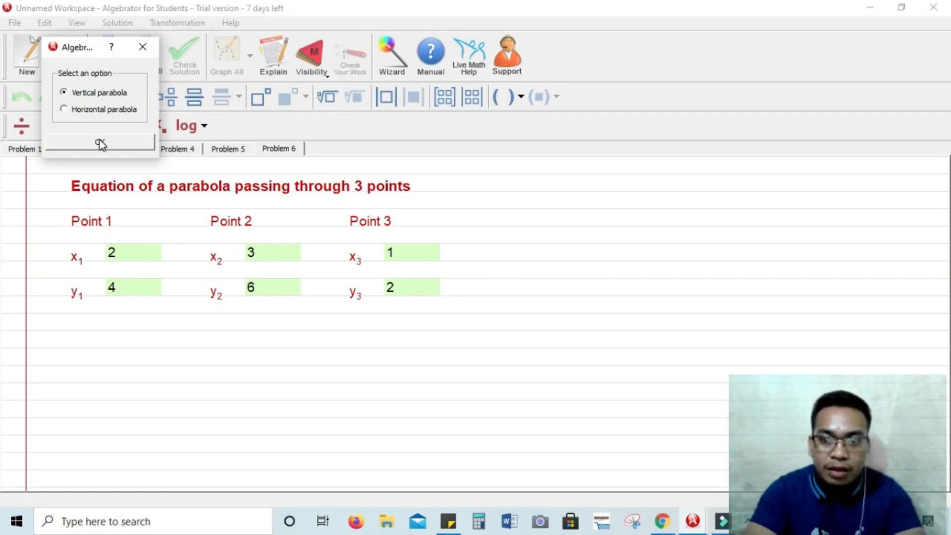
click(99, 142)
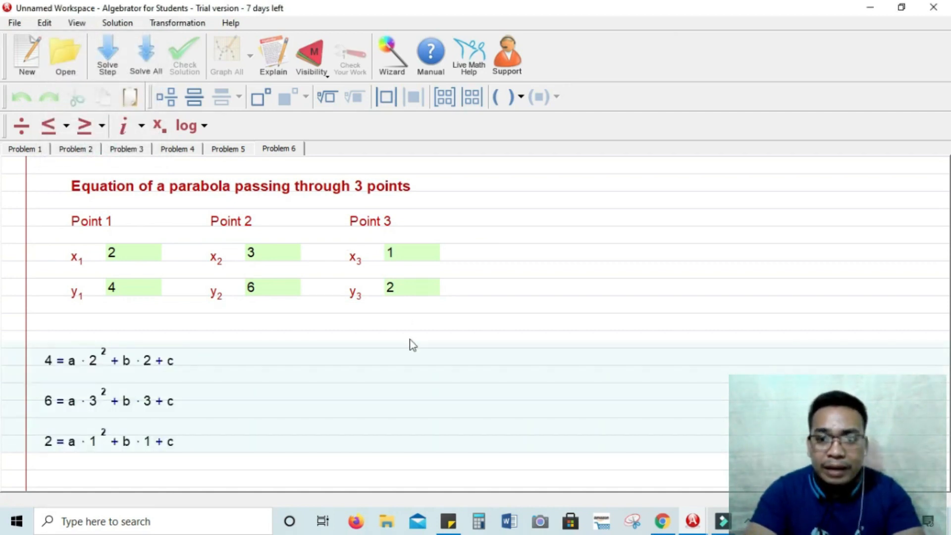
mouse_move(294, 318)
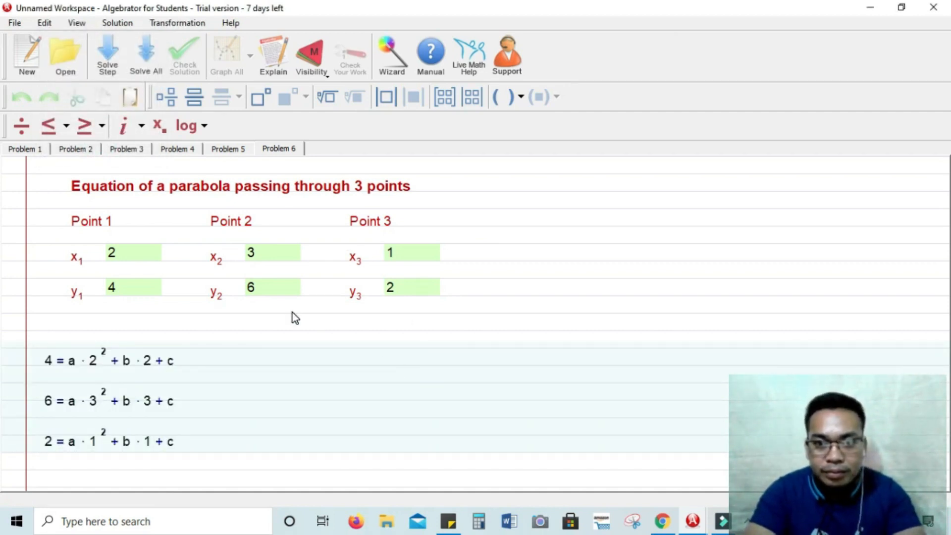
mouse_move(112, 58)
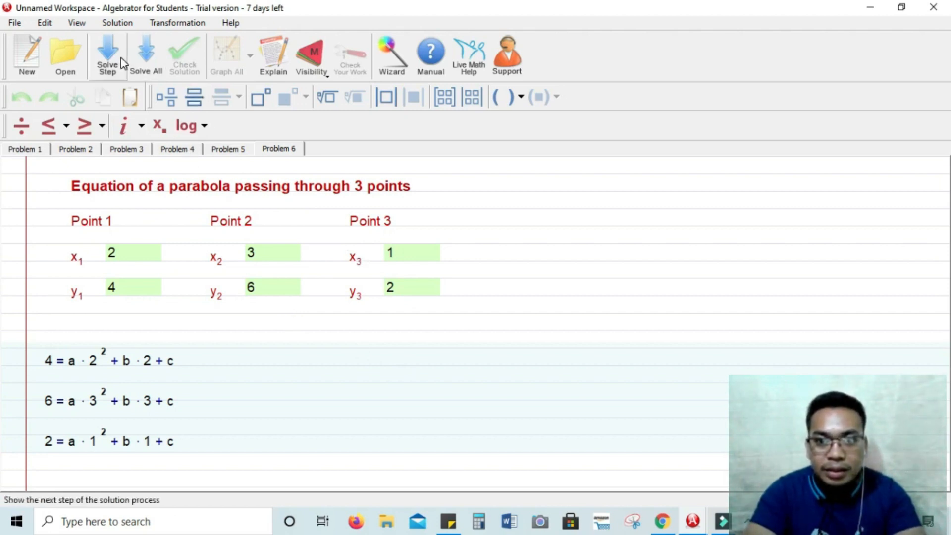
click(107, 54)
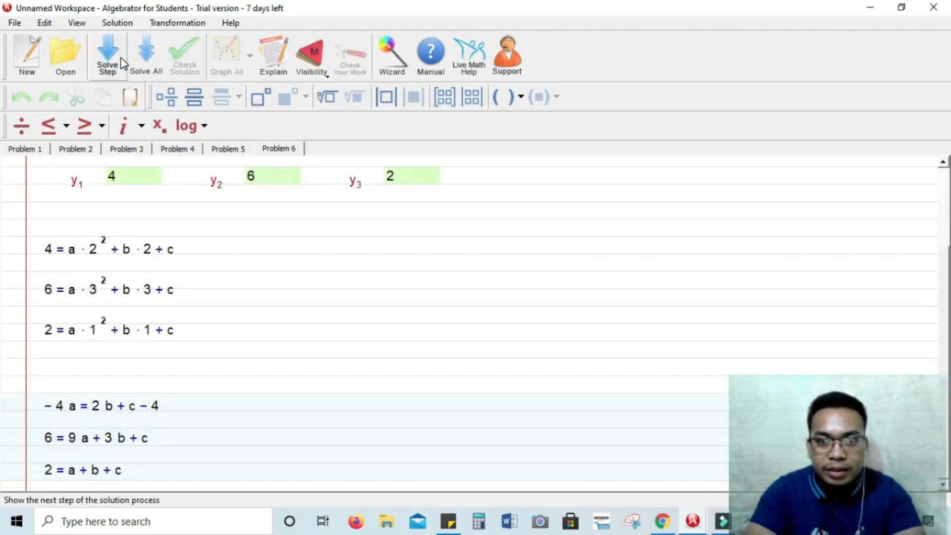
click(107, 55)
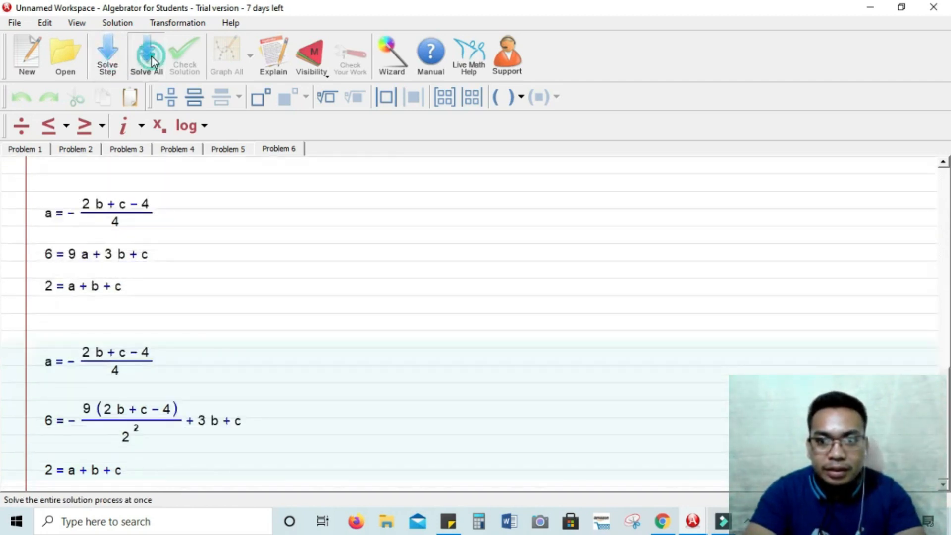
click(226, 55)
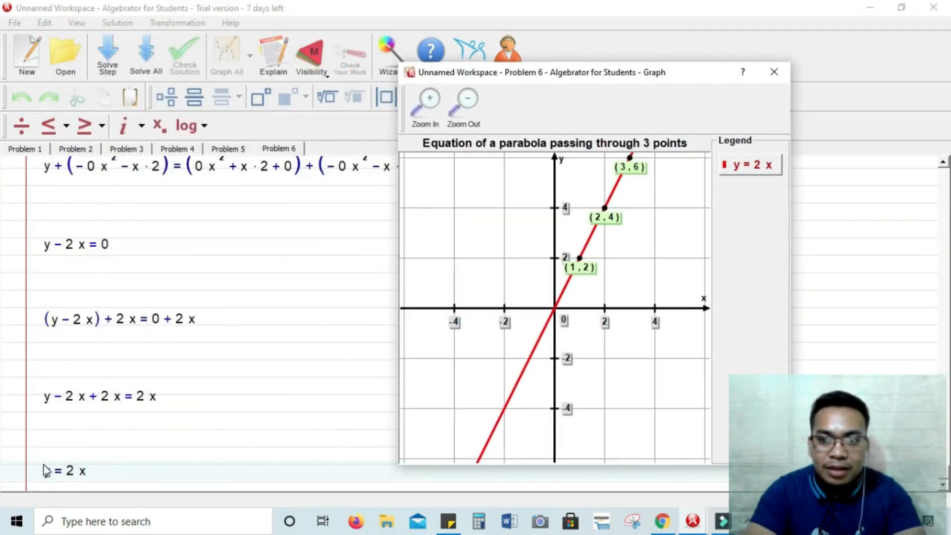
- Select the result y = 2x and bring its graph through (1, 2), (2, 4), (3, 6) back into view
click(773, 72)
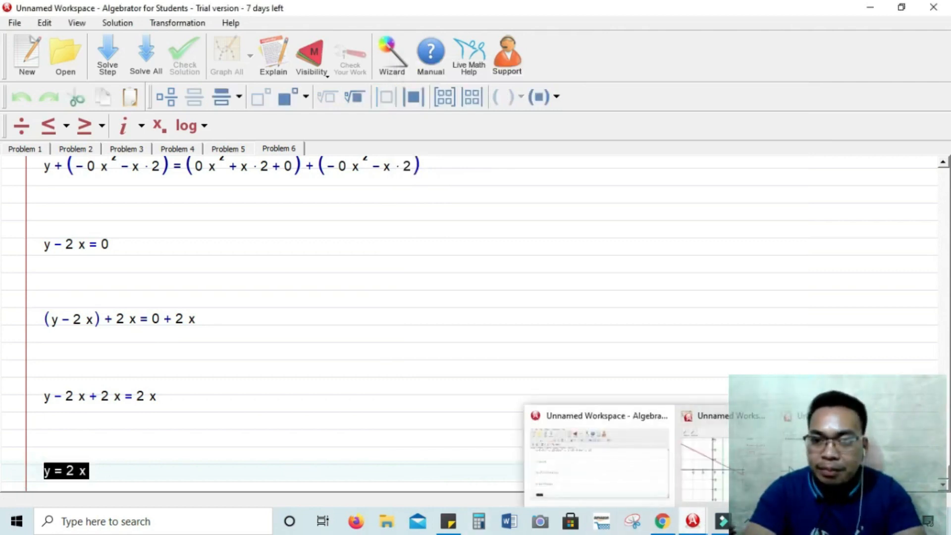
click(226, 54)
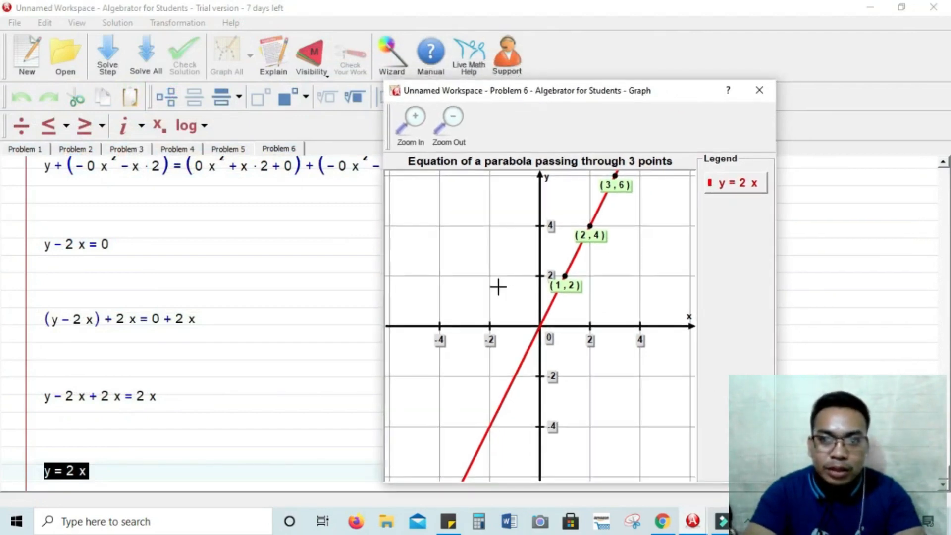
mouse_move(332, 228)
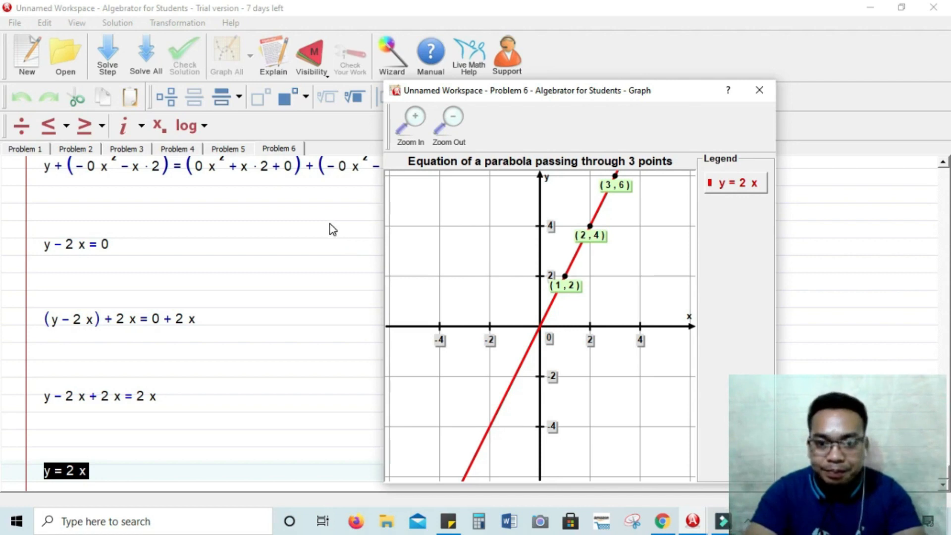
mouse_move(220, 142)
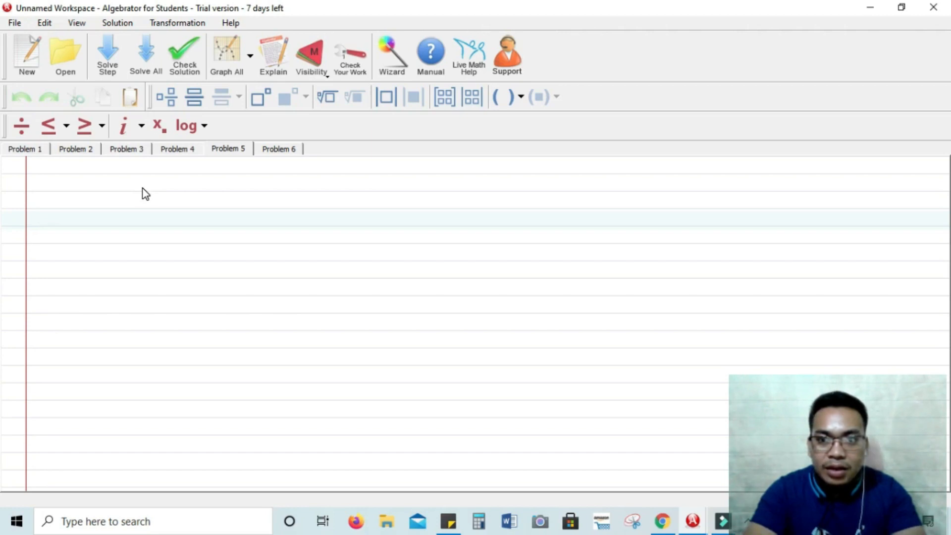
mouse_move(164, 217)
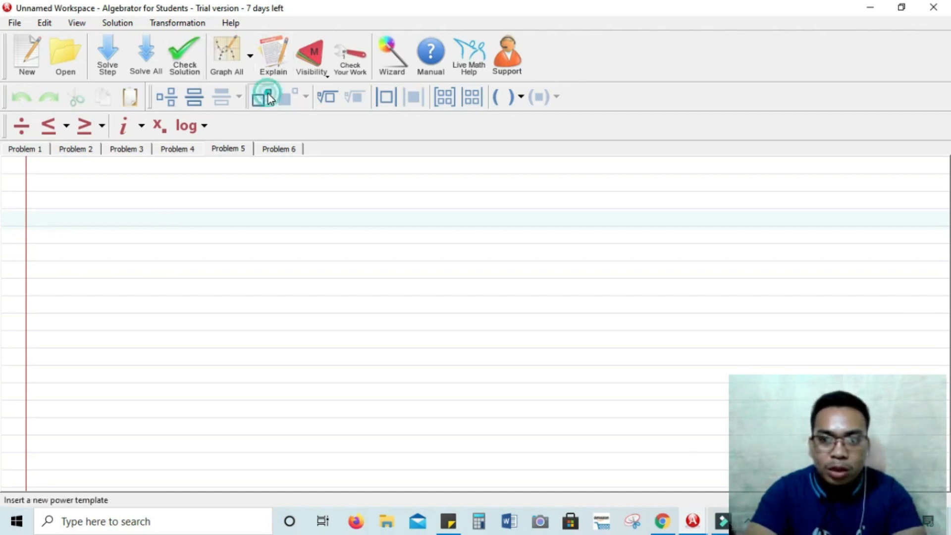
- Write x² − 81 using an exponent template on the Problem 5 worksheet
click(261, 96)
text(x^2)
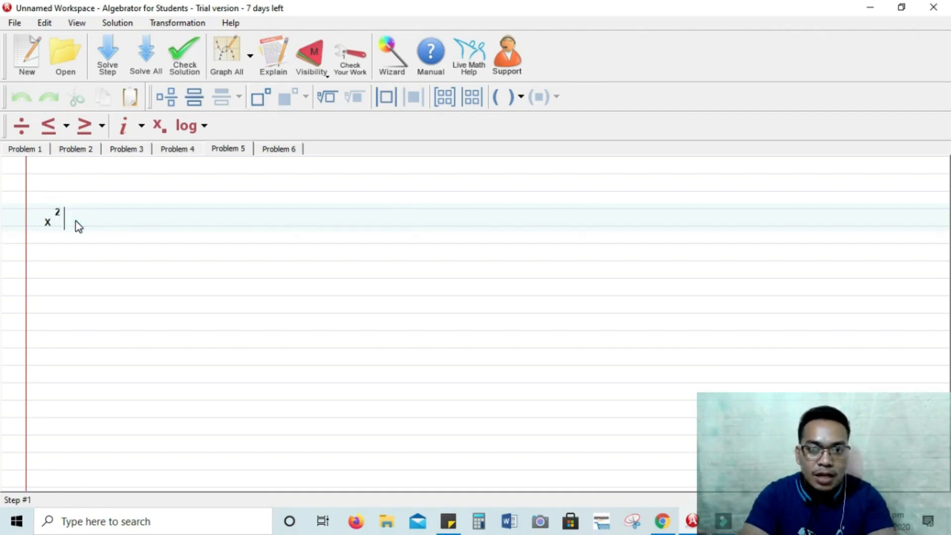
text(-)
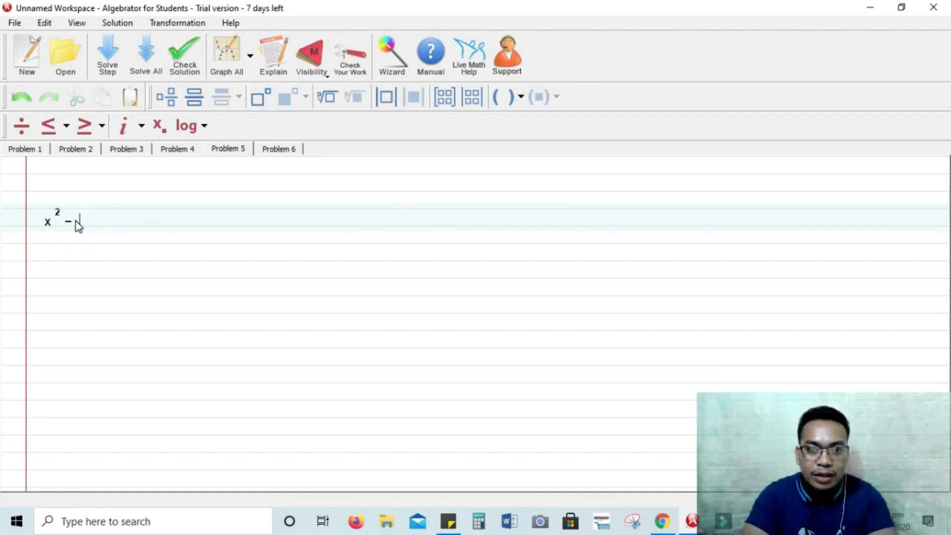
text(81)
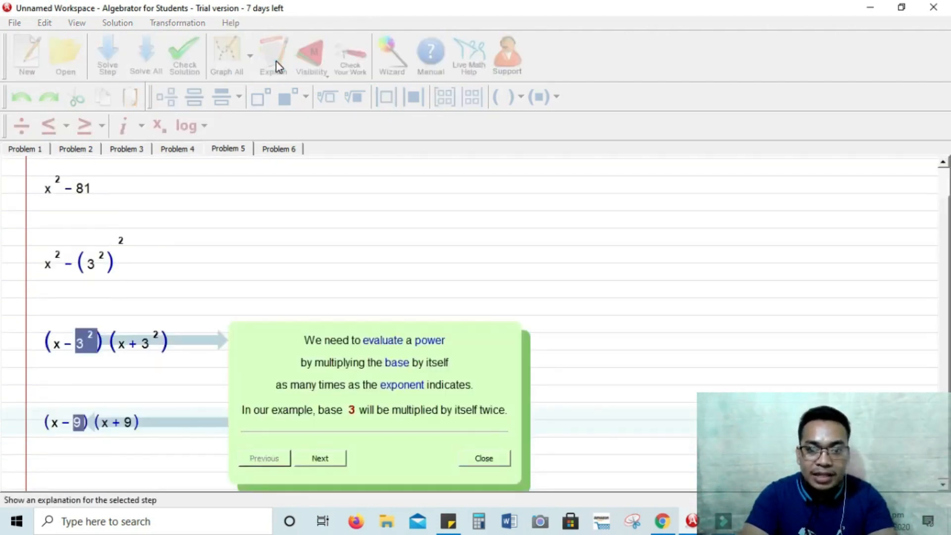
- Step through and close the 3² explanation, then select the final result (x − 9)(x + 9)
click(320, 457)
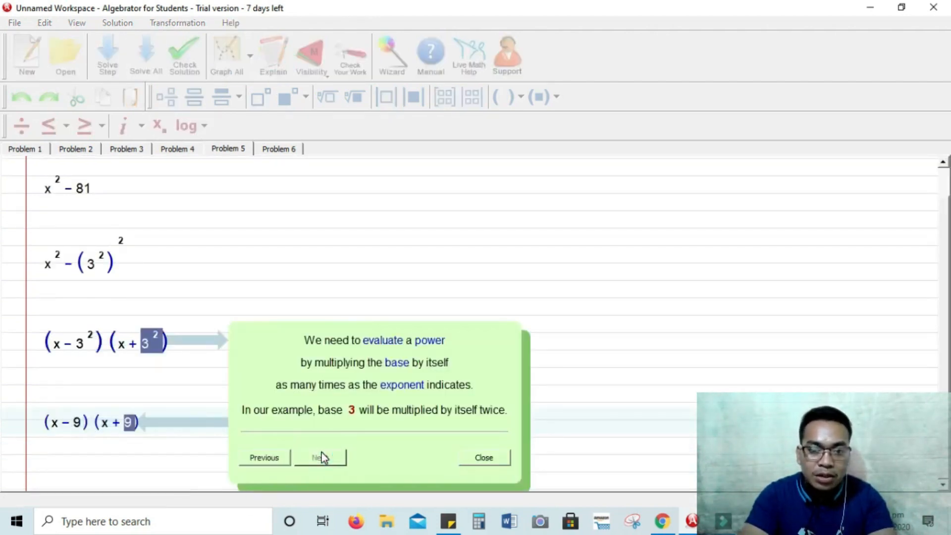
click(483, 458)
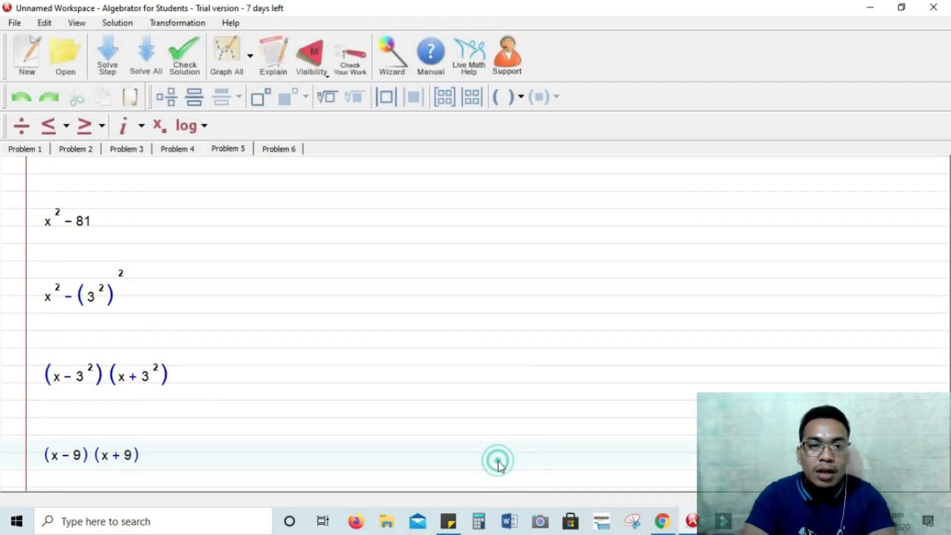
click(91, 455)
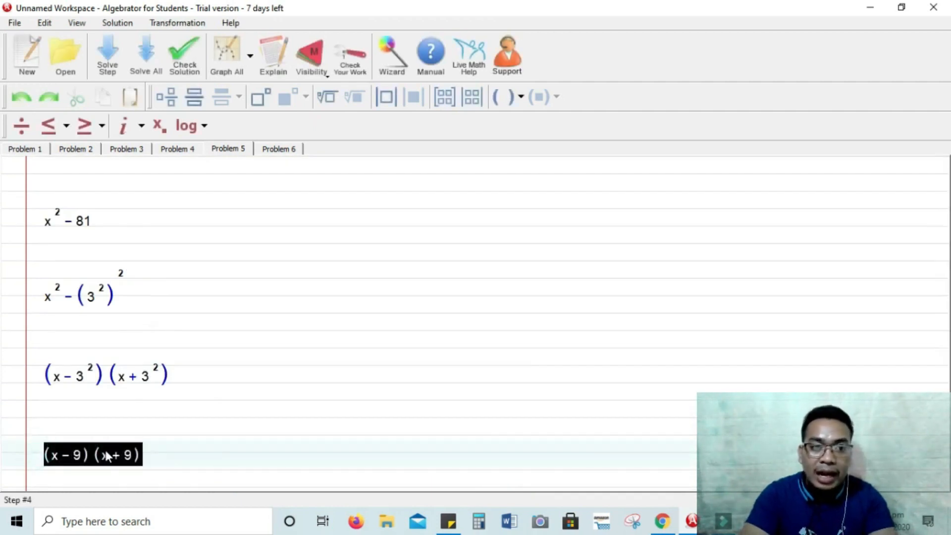